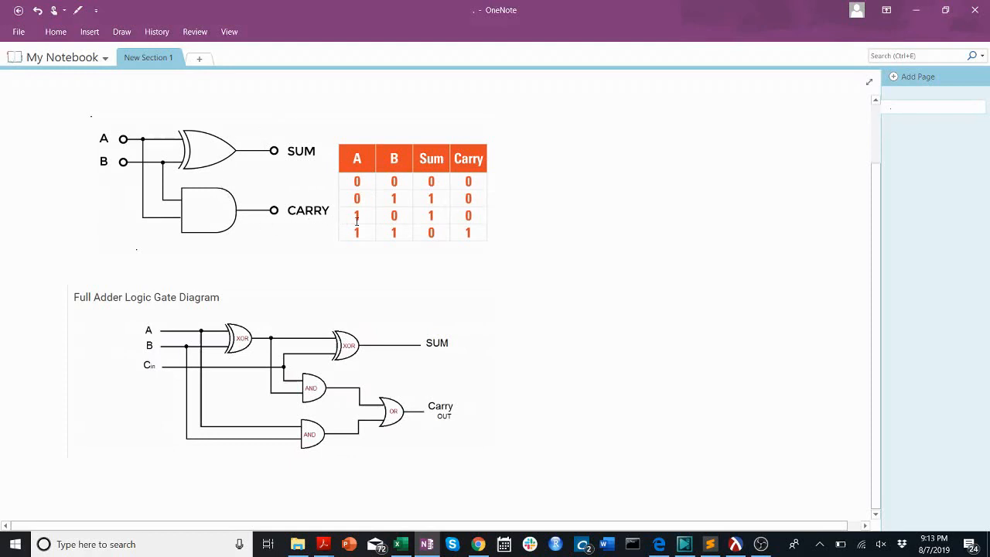
{"action": "mouse_move", "coordinate": [299, 245]}
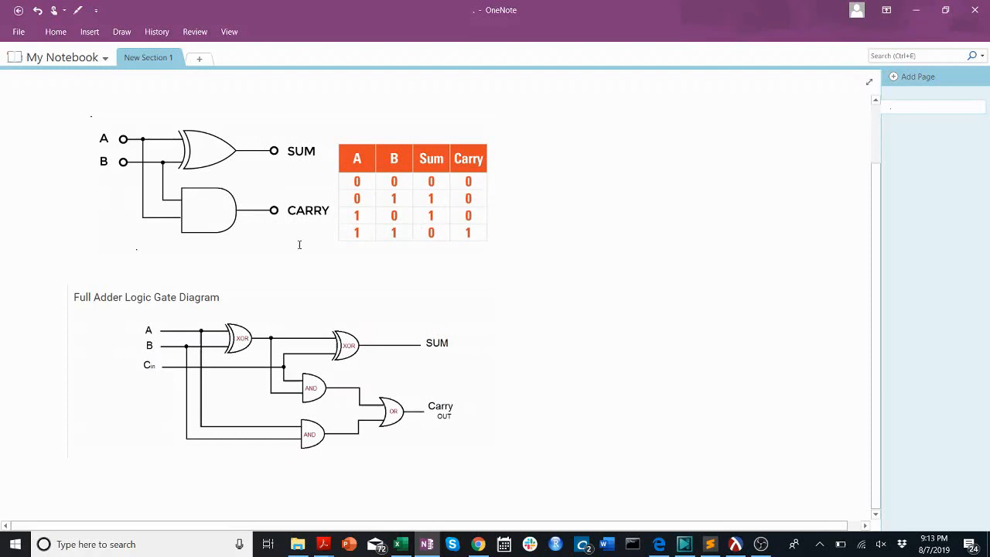
{"action": "mouse_move", "coordinate": [587, 178]}
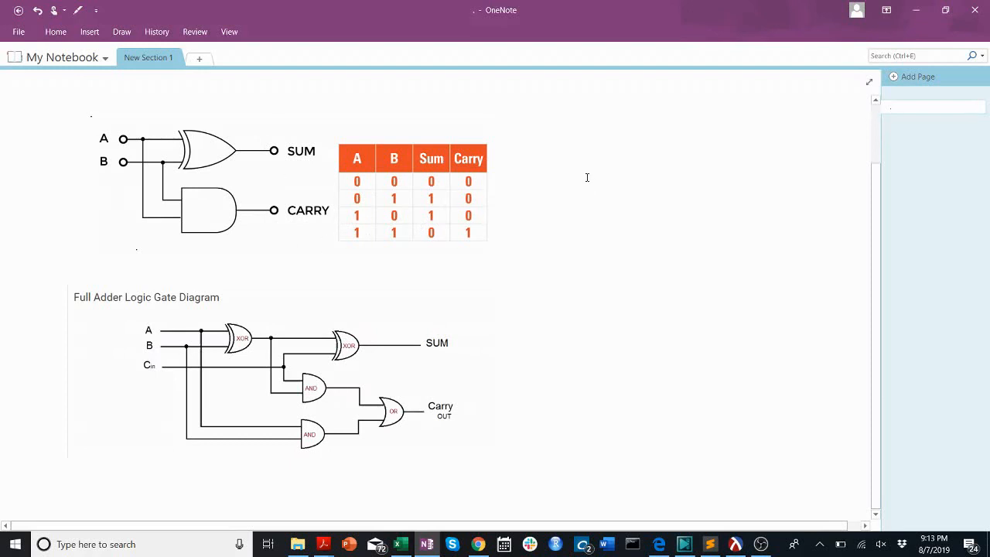
{"action": "mouse_move", "coordinate": [679, 344]}
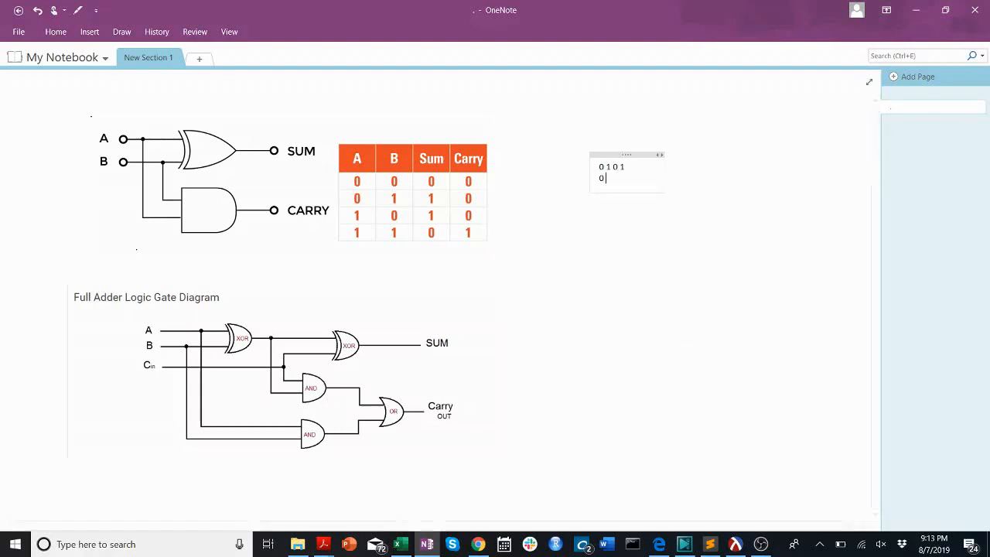
Complete the binary row 0110 and write 123 + 345 = 468 in a second note
{"action": "type", "text": "110"}
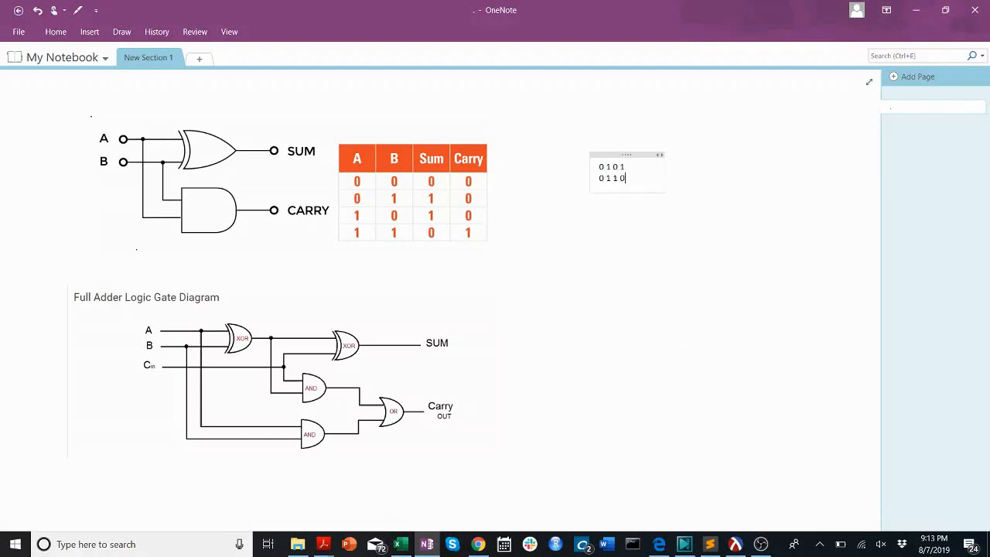
{"action": "mouse_move", "coordinate": [682, 344]}
{"action": "type", "text": "1 2 "}
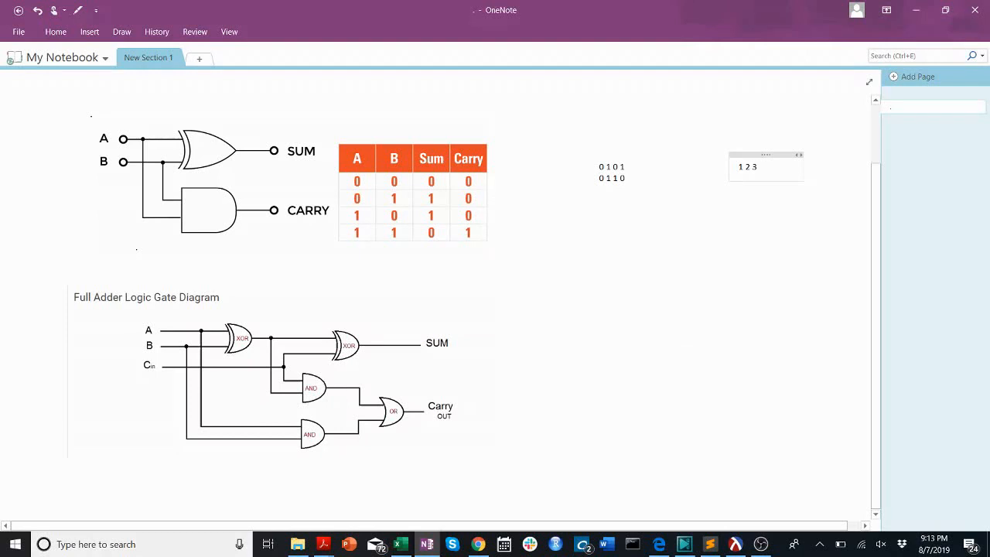
{"action": "type", "text": "3 4 5"}
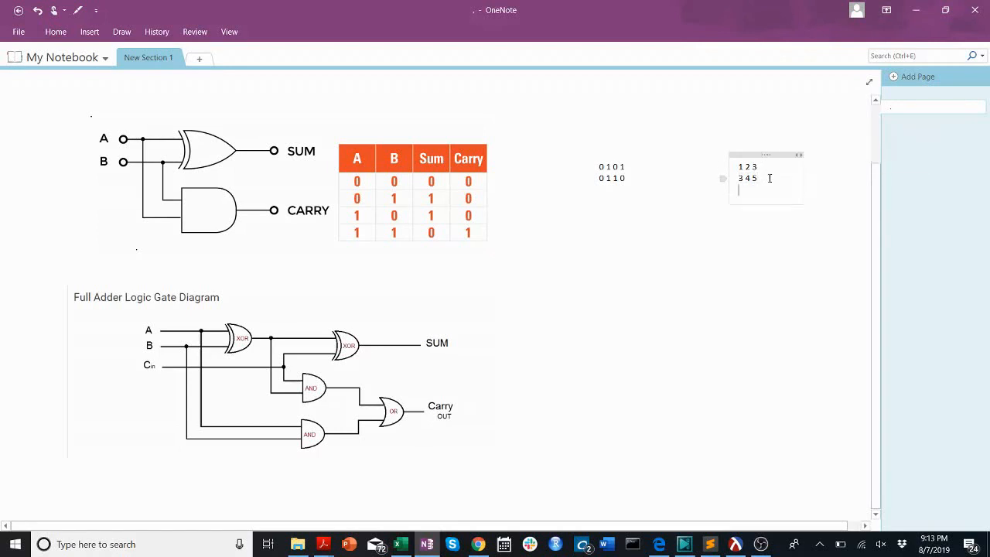
{"action": "type", "text": "8"}
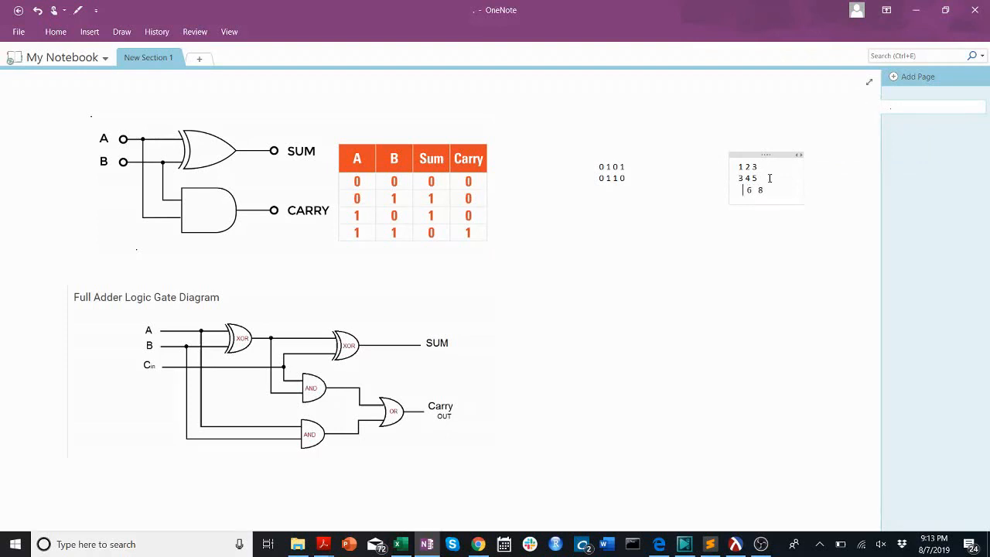
{"action": "type", "text": "4"}
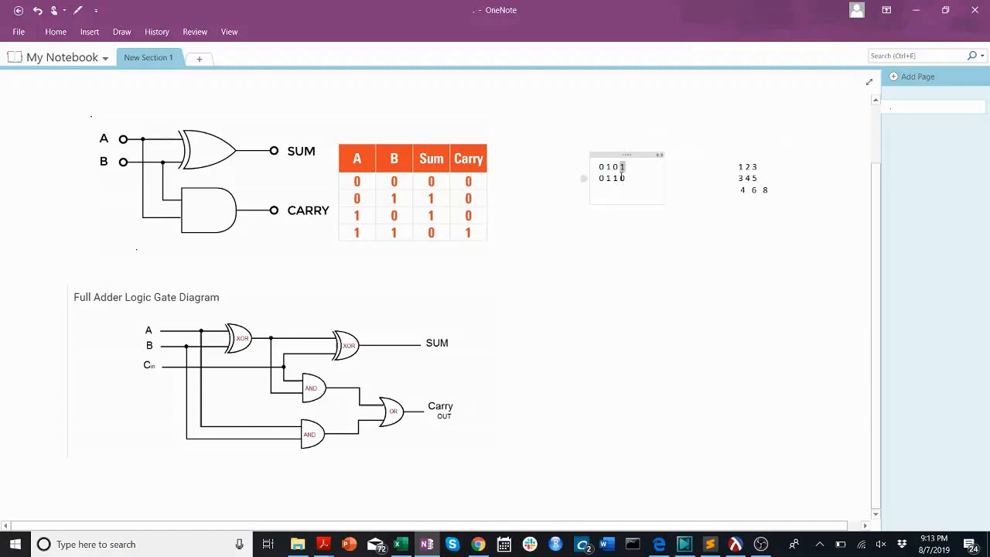
Edit rows to 0111 and 126, add carry 1 and digit 0, total 471
{"action": "type", "text": "1"}
{"action": "left_click", "coordinate": [748, 167]}
{"action": "type", "text": "6"}
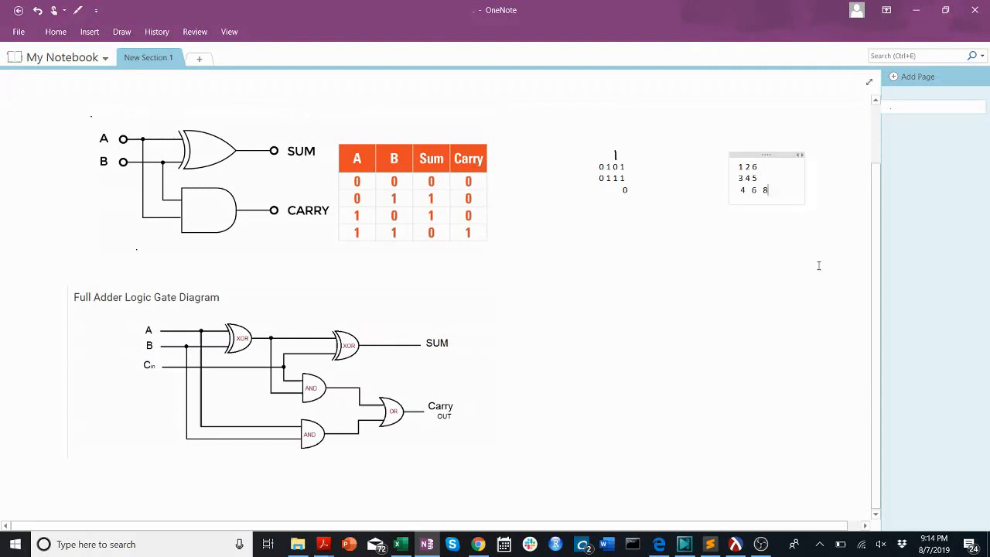
{"action": "type", "text": "1"}
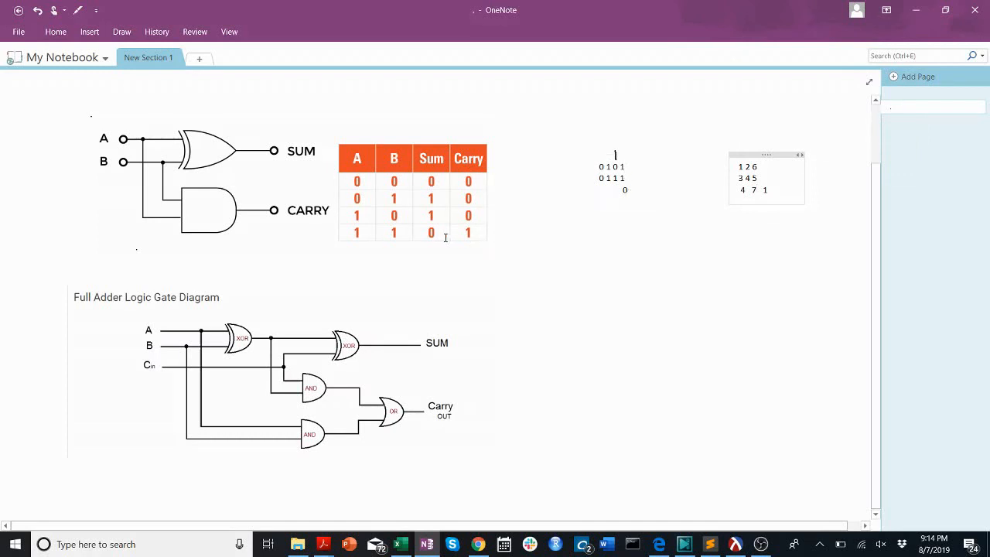
{"action": "mouse_move", "coordinate": [485, 232]}
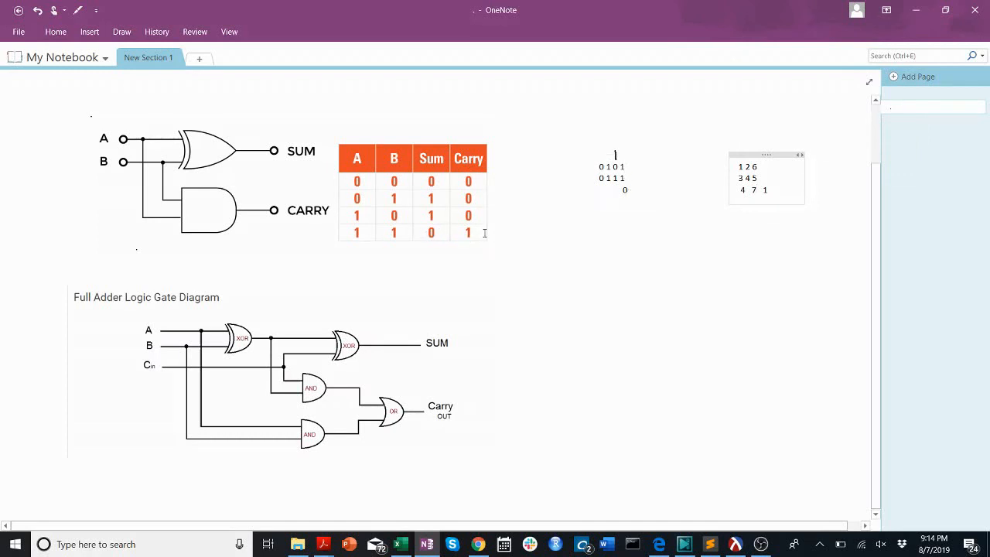
{"action": "left_click", "coordinate": [612, 167]}
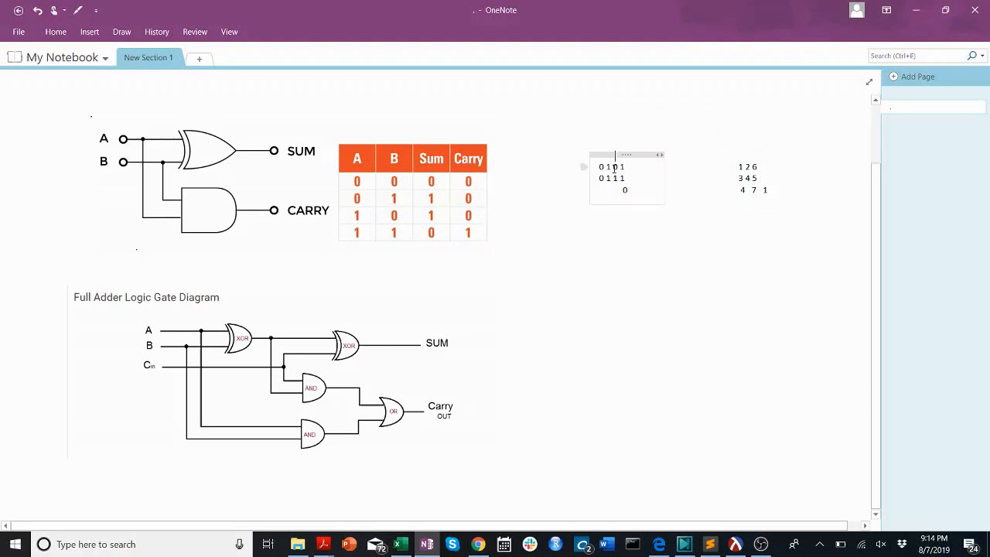
Remove the carry 1 and type the labels xor and and into the gates
{"action": "left_click", "coordinate": [538, 202]}
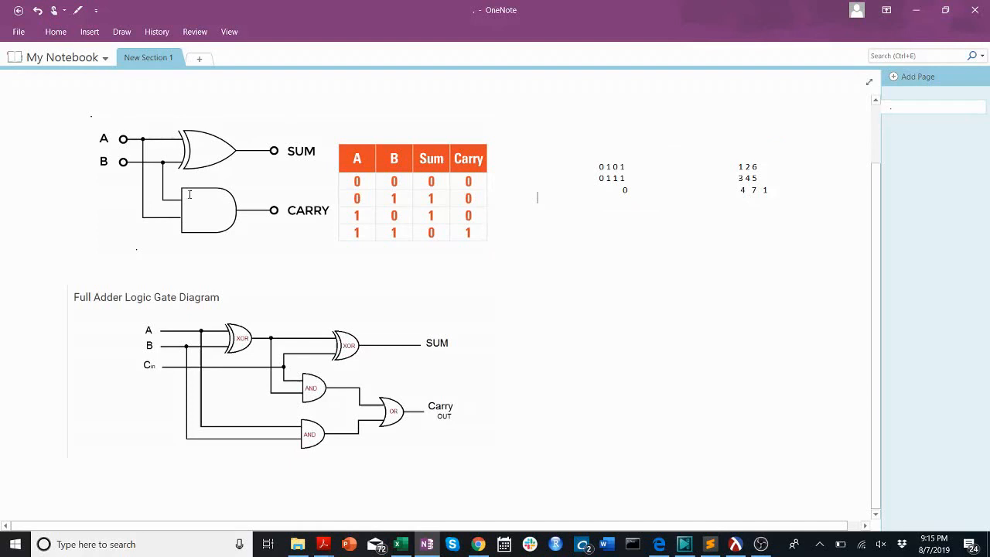
{"action": "mouse_move", "coordinate": [221, 83]}
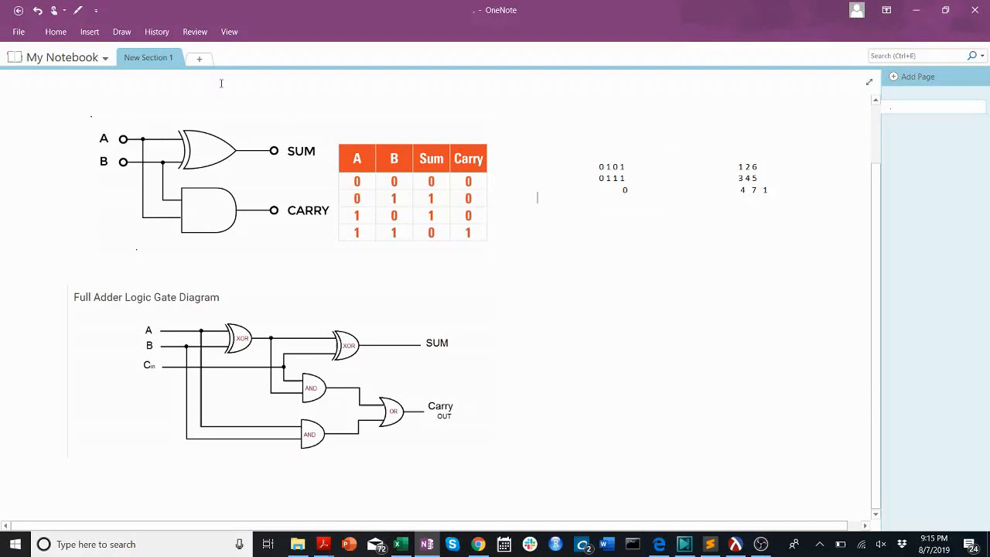
{"action": "left_click", "coordinate": [195, 145]}
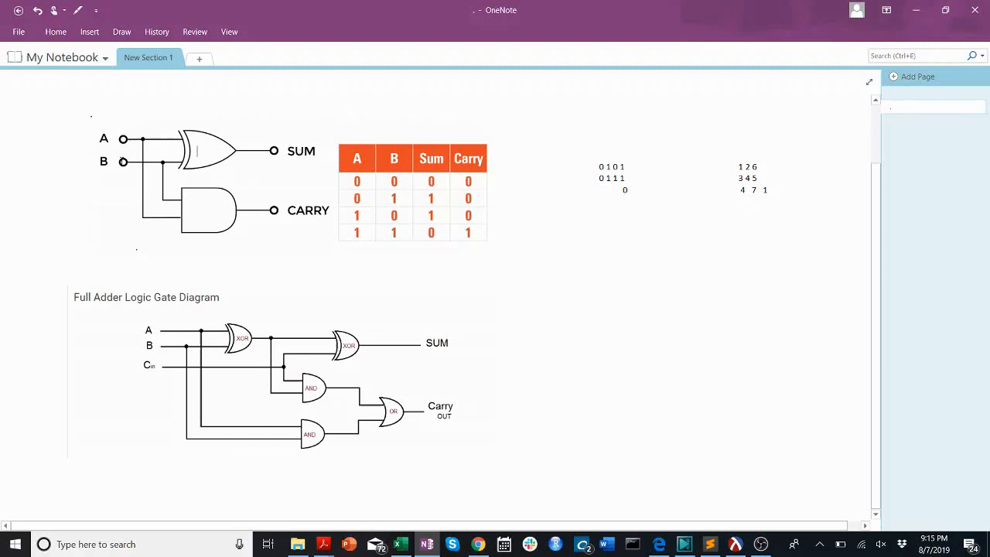
{"action": "type", "text": "xor"}
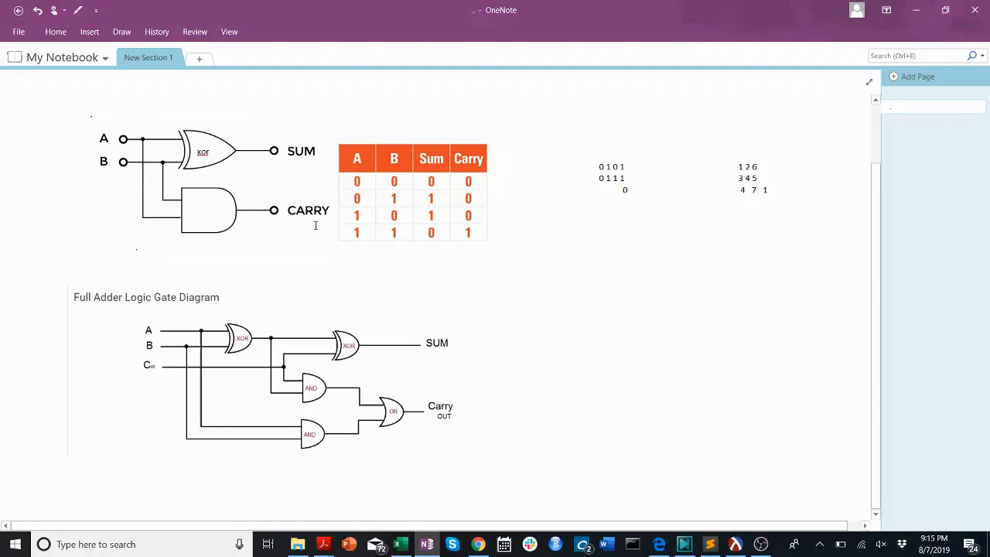
{"action": "type", "text": "and"}
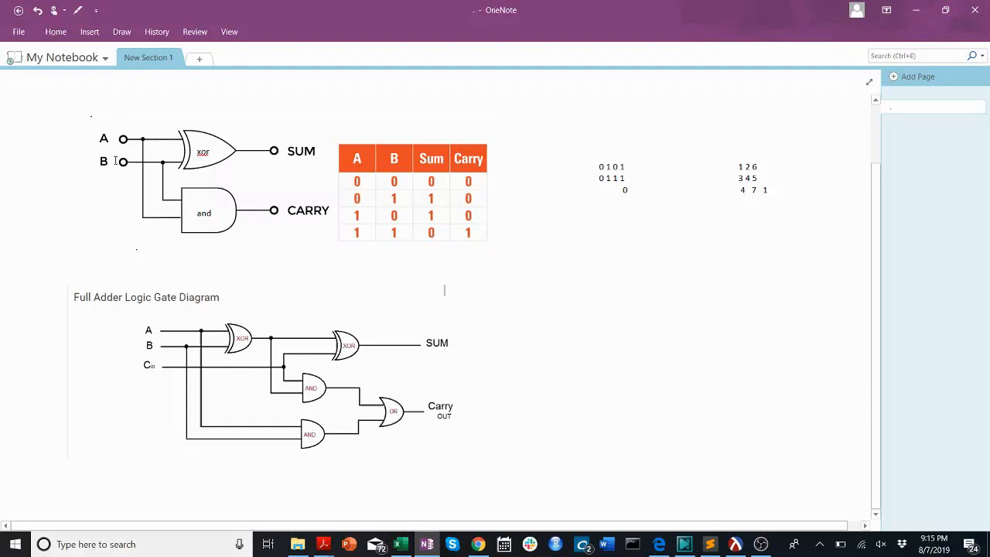
Adjust the xor and and labels within the half adder diagram
{"action": "left_click", "coordinate": [203, 213]}
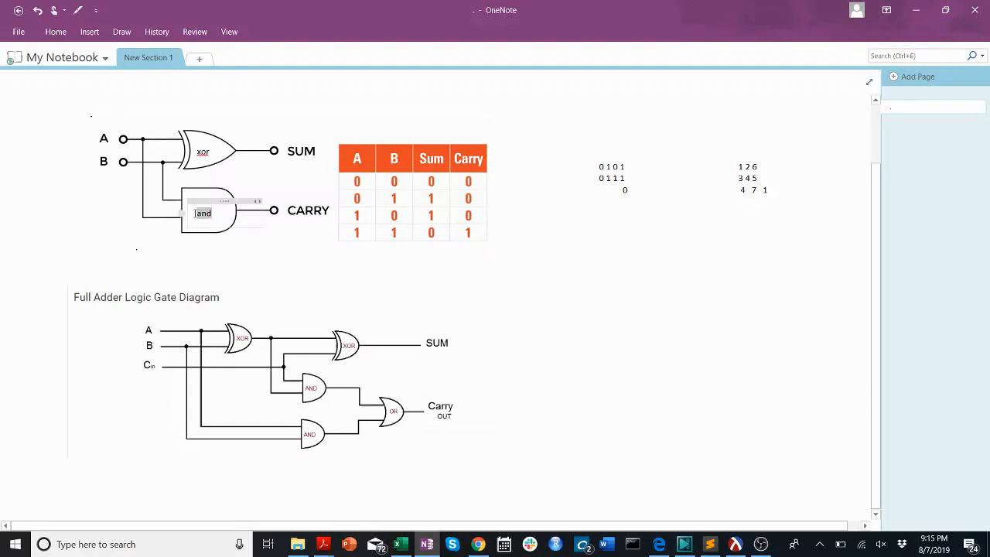
{"action": "left_click", "coordinate": [307, 152]}
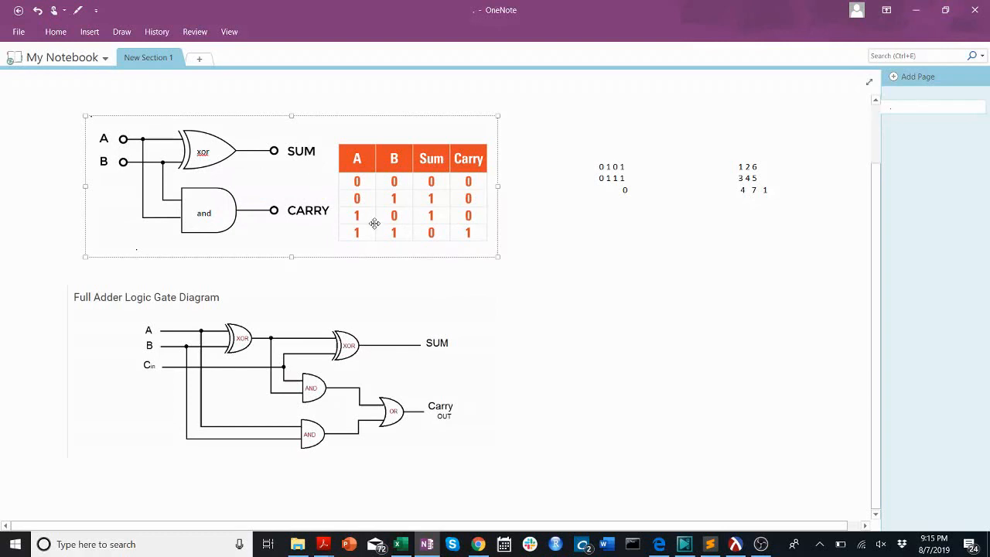
{"action": "mouse_move", "coordinate": [392, 197]}
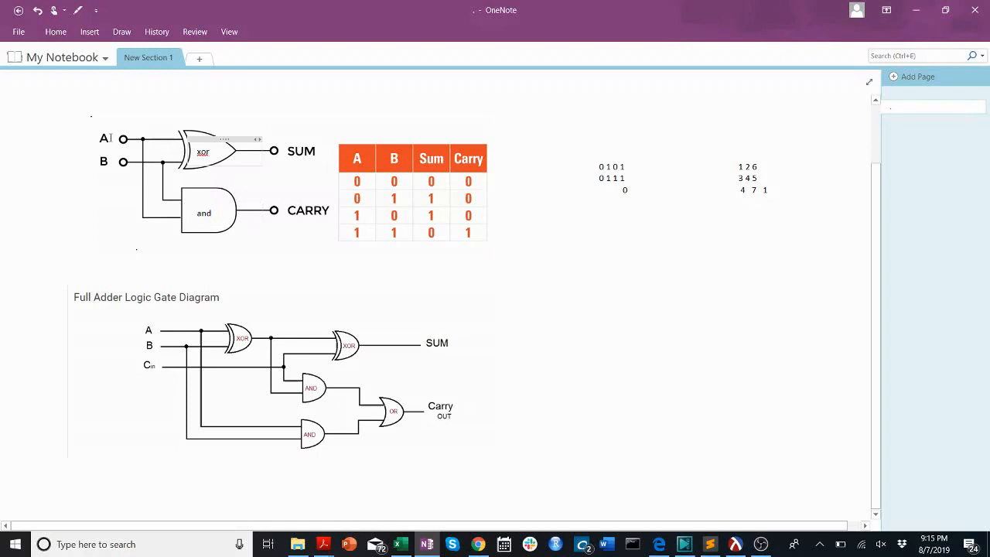
{"action": "left_click", "coordinate": [225, 213]}
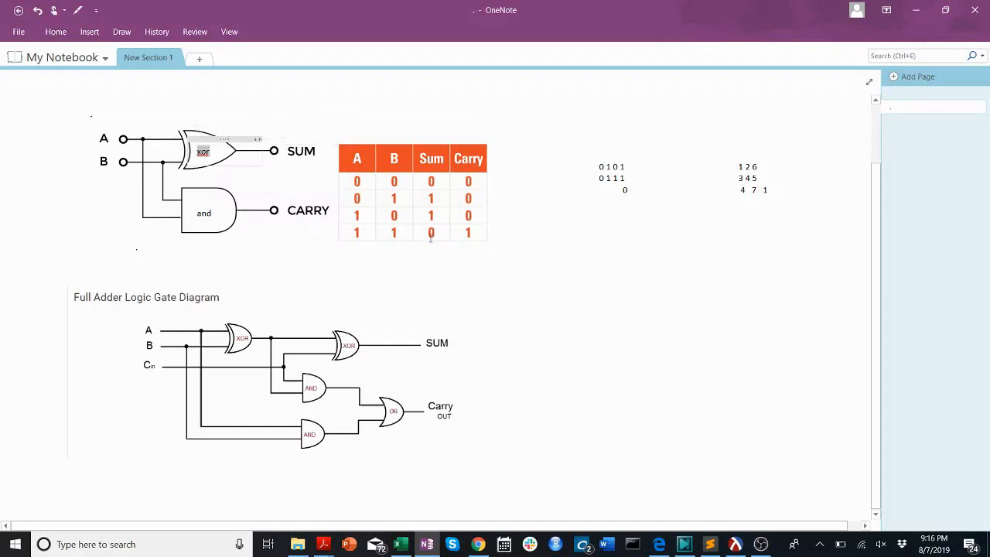
{"action": "left_click", "coordinate": [515, 255]}
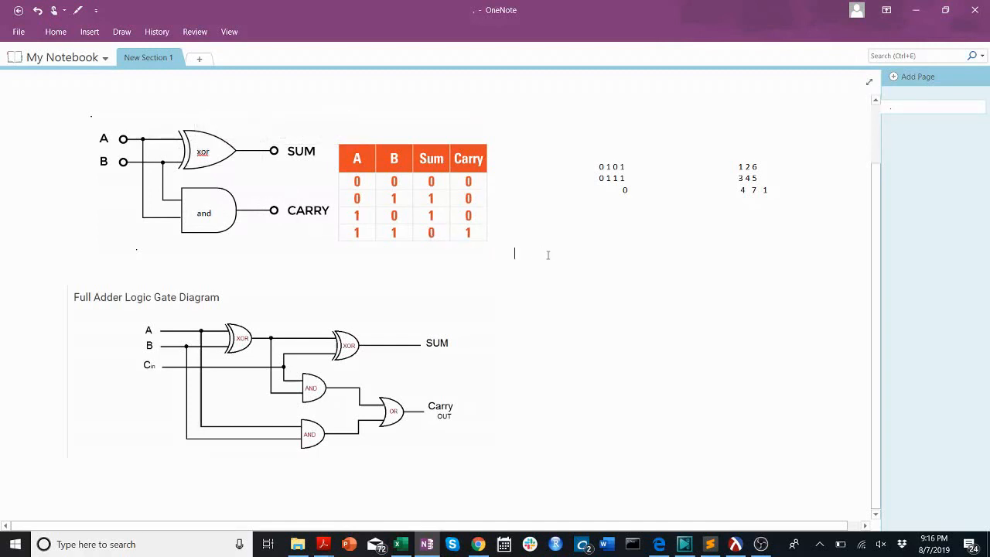
Add a second result 0 and a carried 1 above 0101 + 0111
{"action": "left_click", "coordinate": [611, 166]}
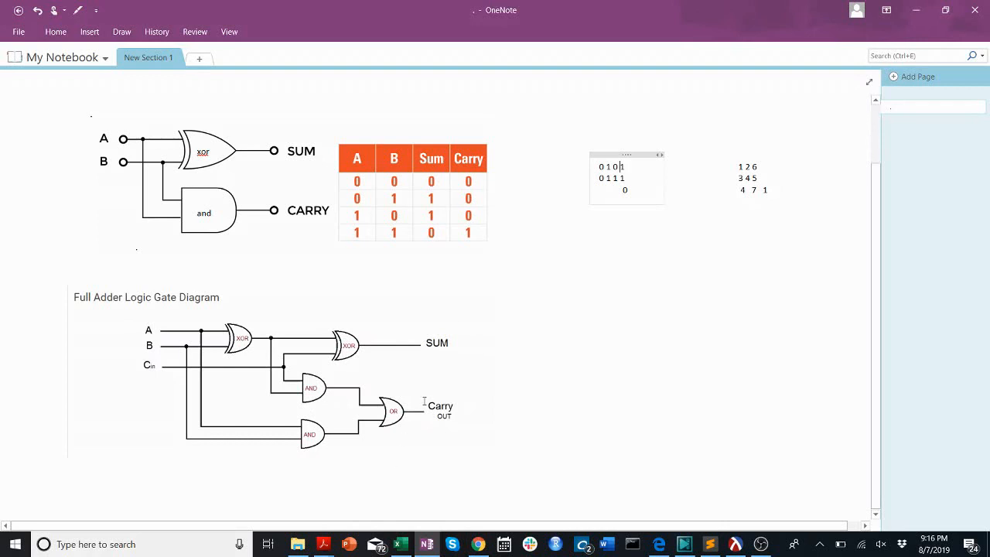
{"action": "mouse_move", "coordinate": [483, 344]}
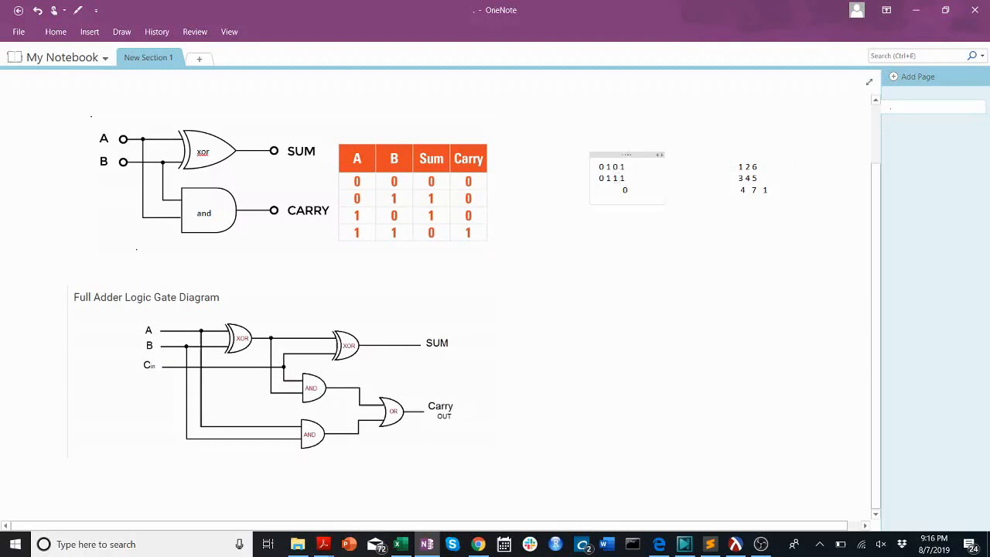
{"action": "type", "text": "1"}
{"action": "type", "text": " 0"}
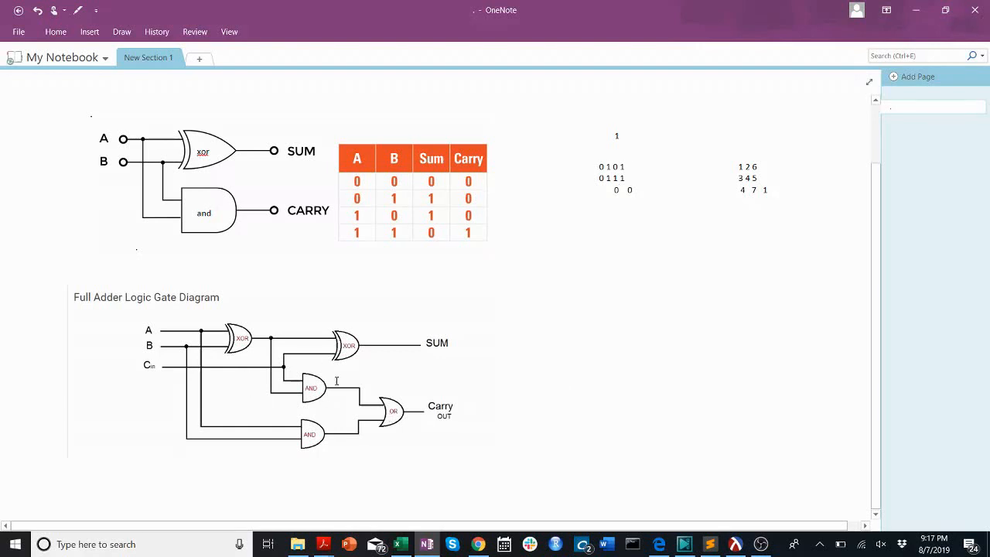
{"action": "mouse_move", "coordinate": [411, 377]}
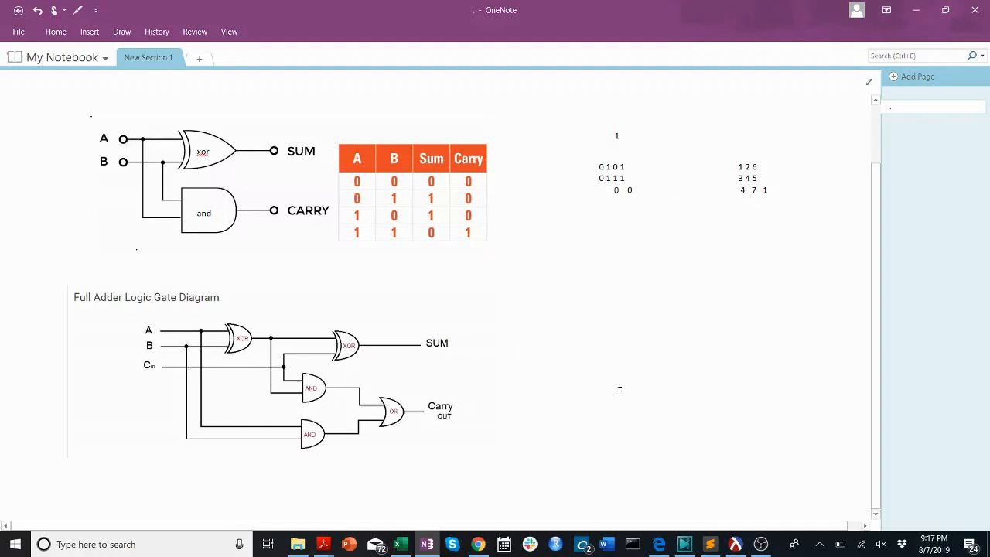
List wire values B = 1, Cin = 1, Sum = 1 and Carry over beside the full adder
{"action": "left_click", "coordinate": [611, 166]}
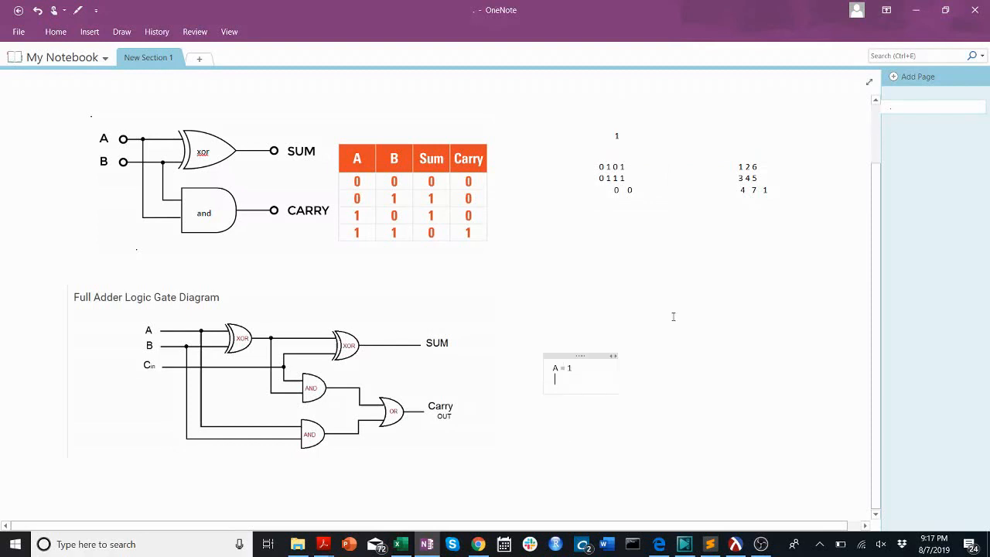
{"action": "type", "text": "B = 1"}
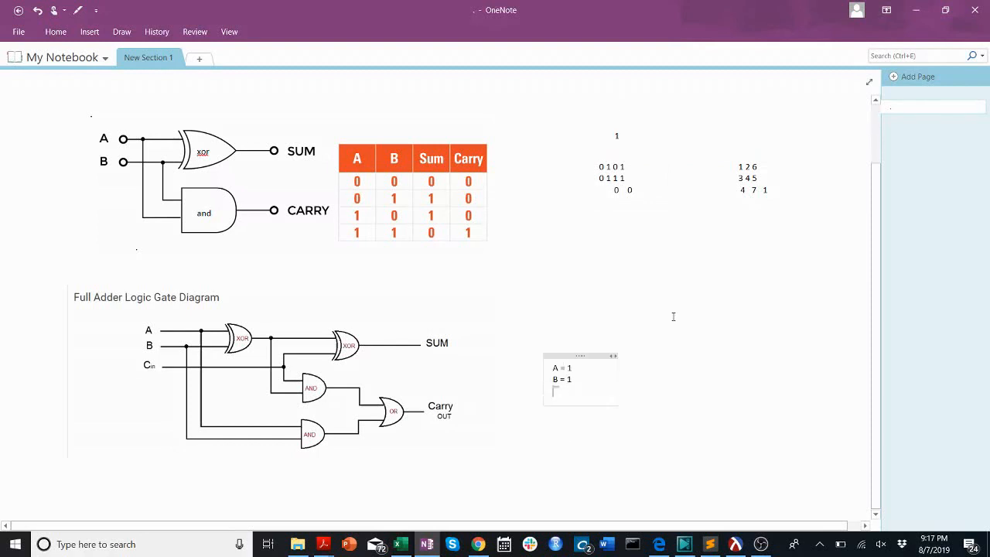
{"action": "type", "text": "Cin = 1"}
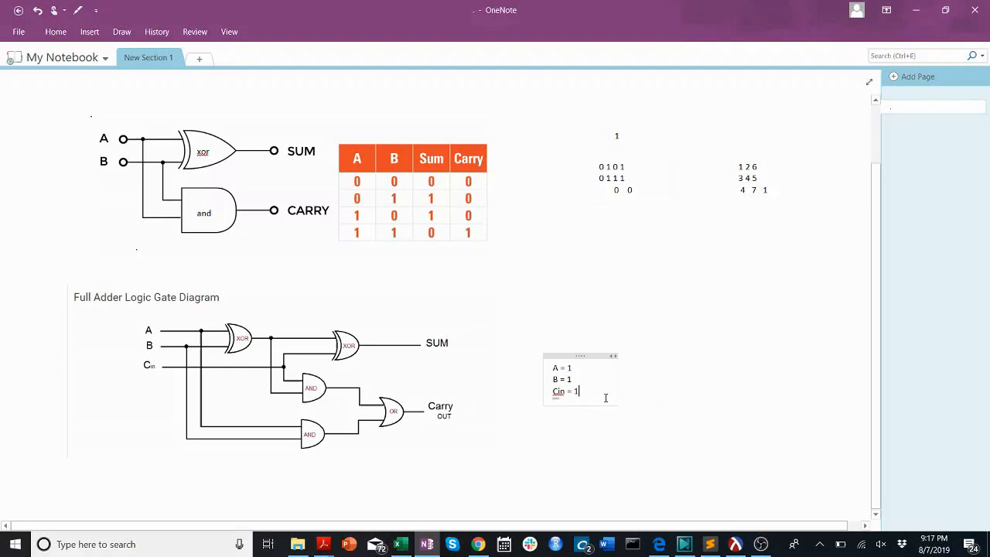
{"action": "type", "text": "Sum = 1"}
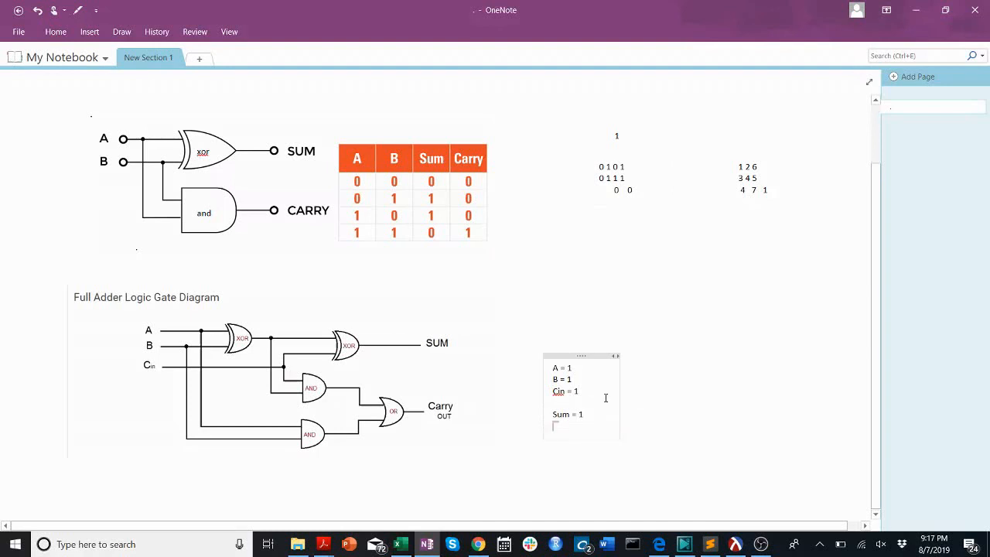
{"action": "type", "text": "Carry over = 1"}
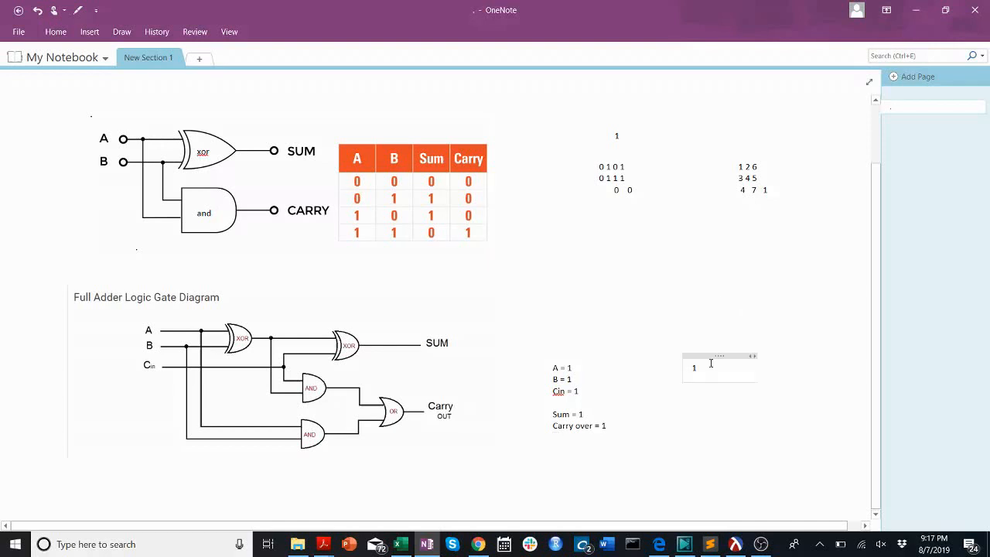
Write binary 11 + 11 = 110 with a carried 1 above
{"action": "type", "text": "0"}
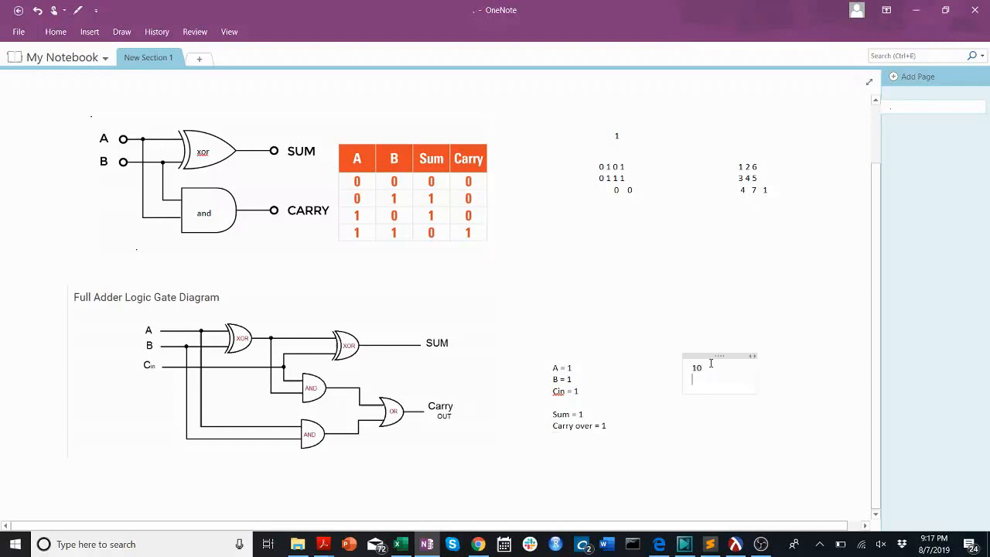
{"action": "type", "text": "10"}
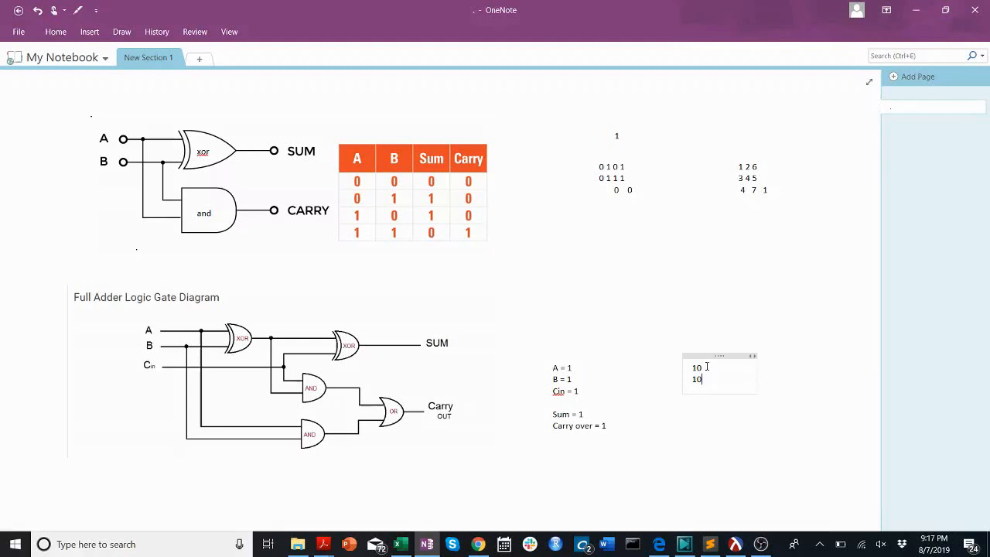
{"action": "type", "text": "1"}
{"action": "left_click", "coordinate": [699, 368]}
{"action": "type", "text": "11"}
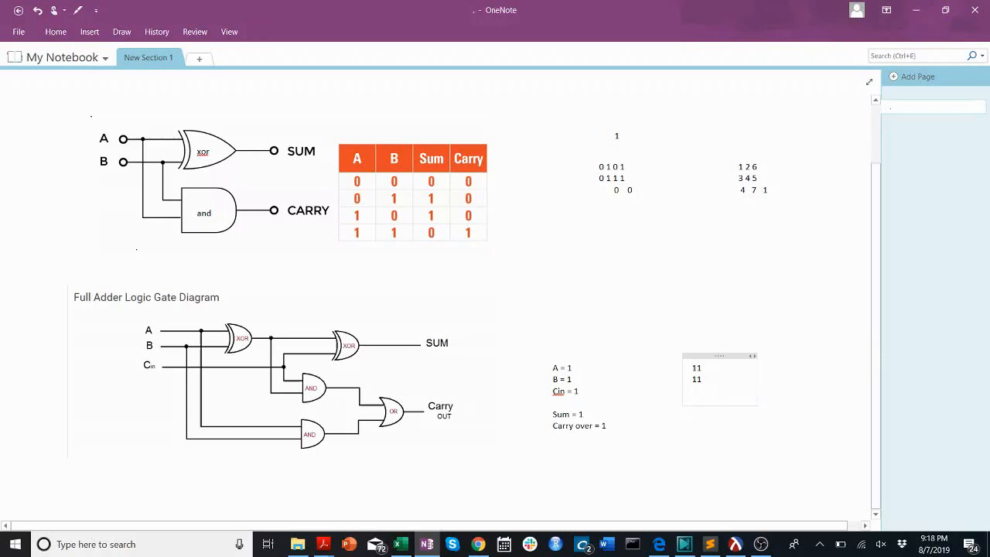
{"action": "type", "text": "0"}
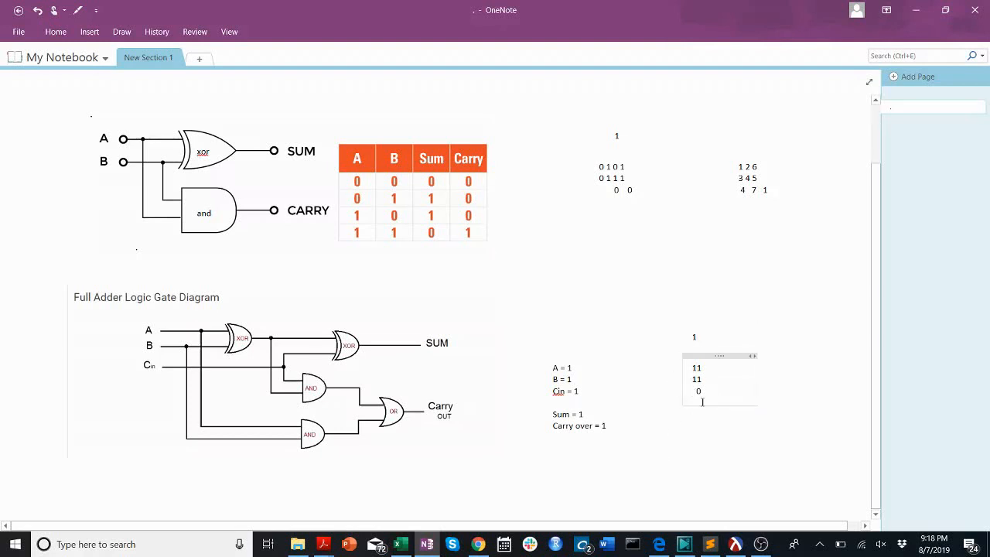
{"action": "type", "text": "1"}
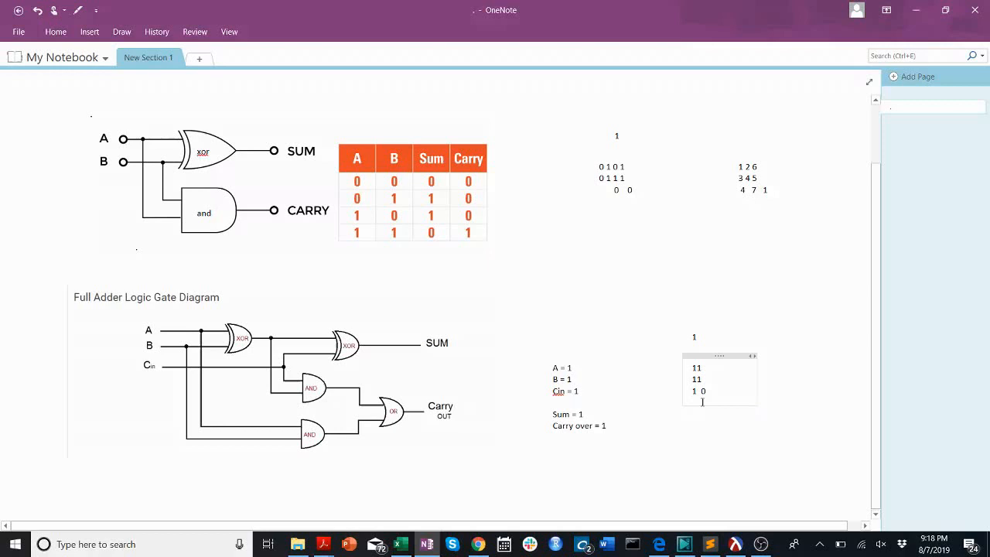
{"action": "type", "text": "1"}
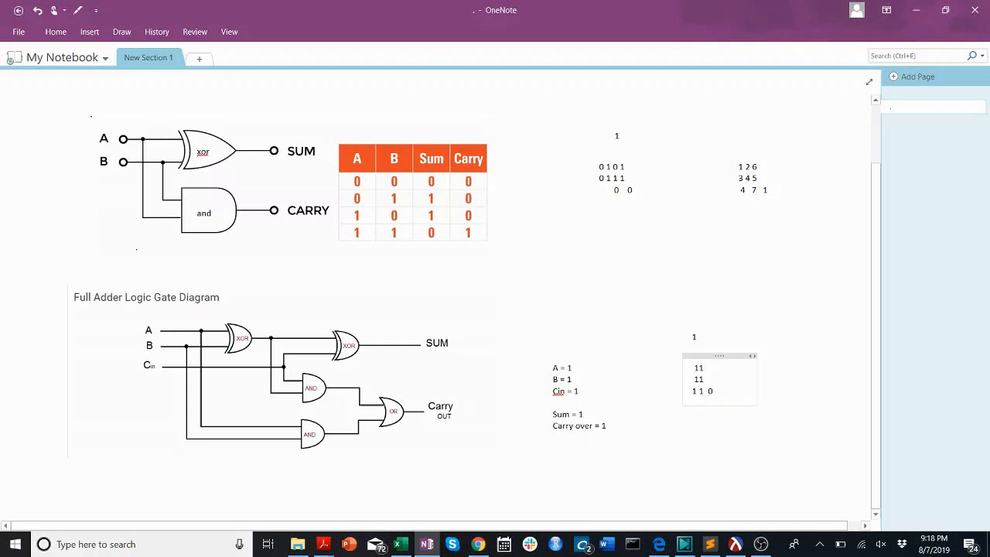
{"action": "left_click", "coordinate": [694, 343]}
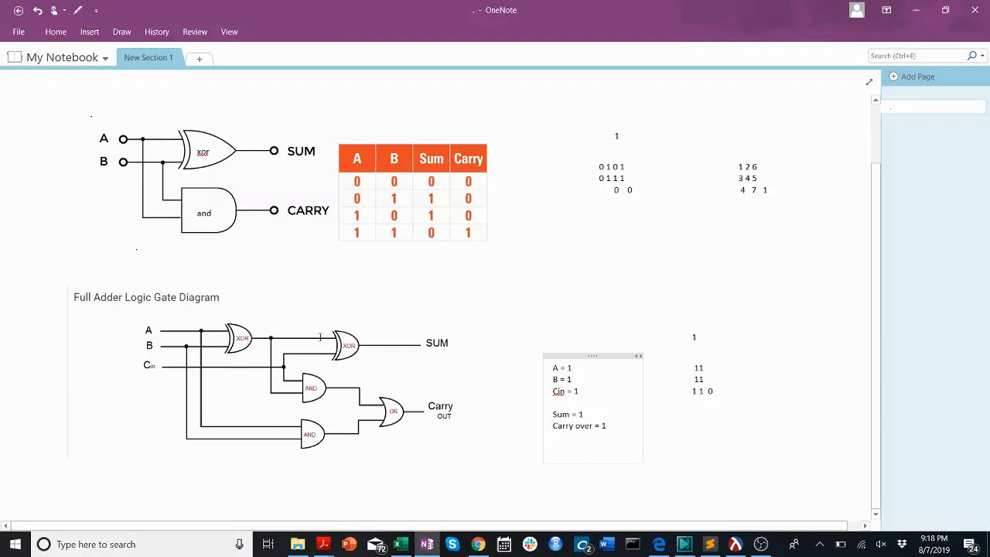
{"action": "mouse_move", "coordinate": [296, 350]}
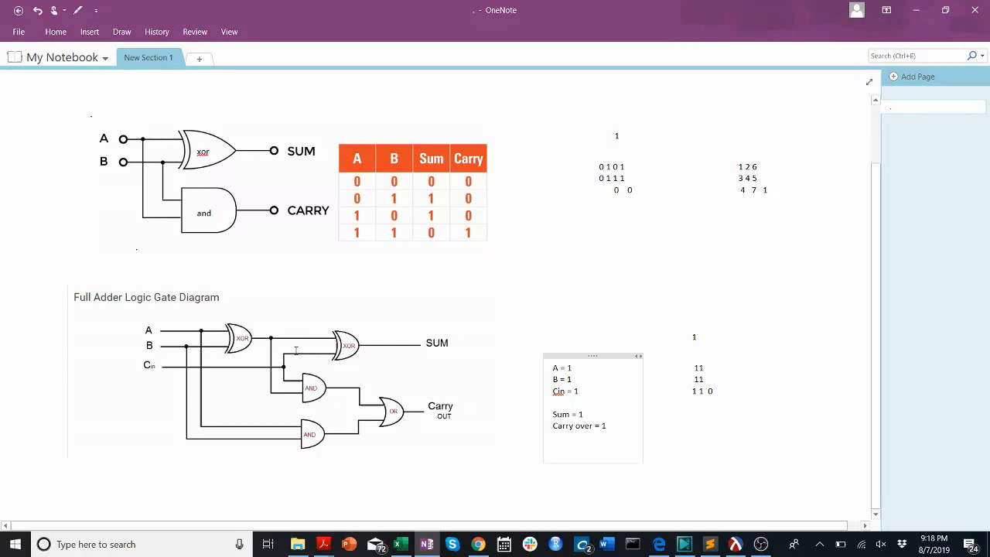
{"action": "left_click", "coordinate": [553, 448]}
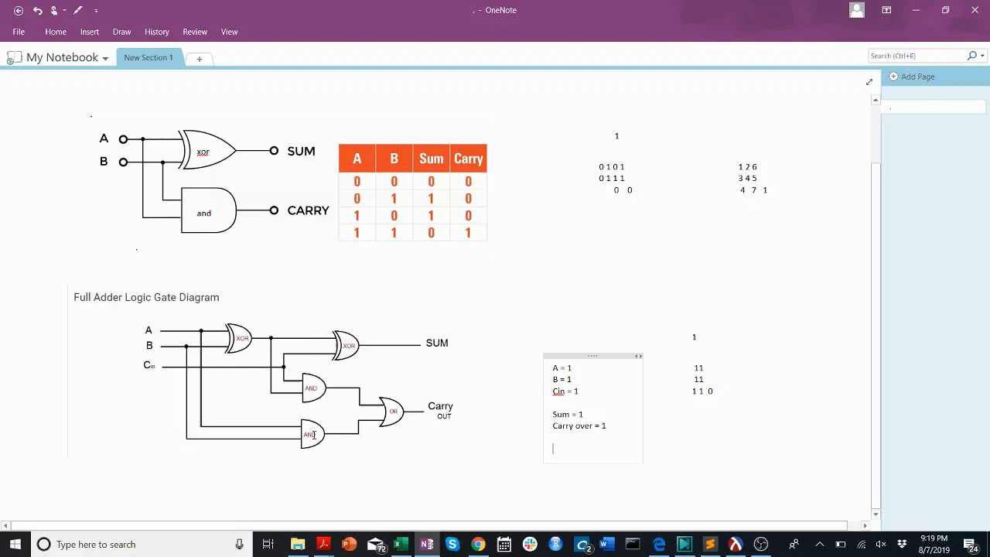
{"action": "mouse_move", "coordinate": [161, 328]}
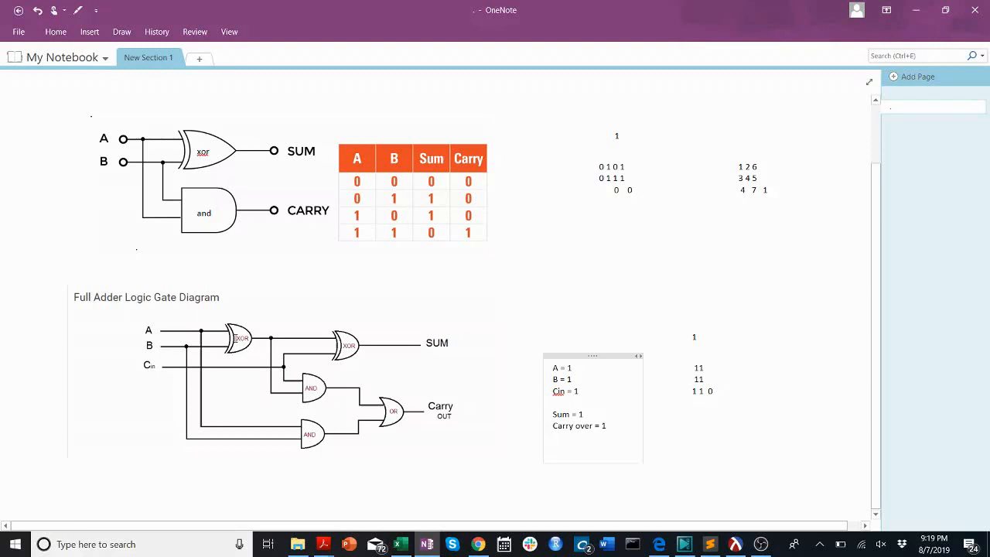
{"action": "left_click", "coordinate": [553, 449]}
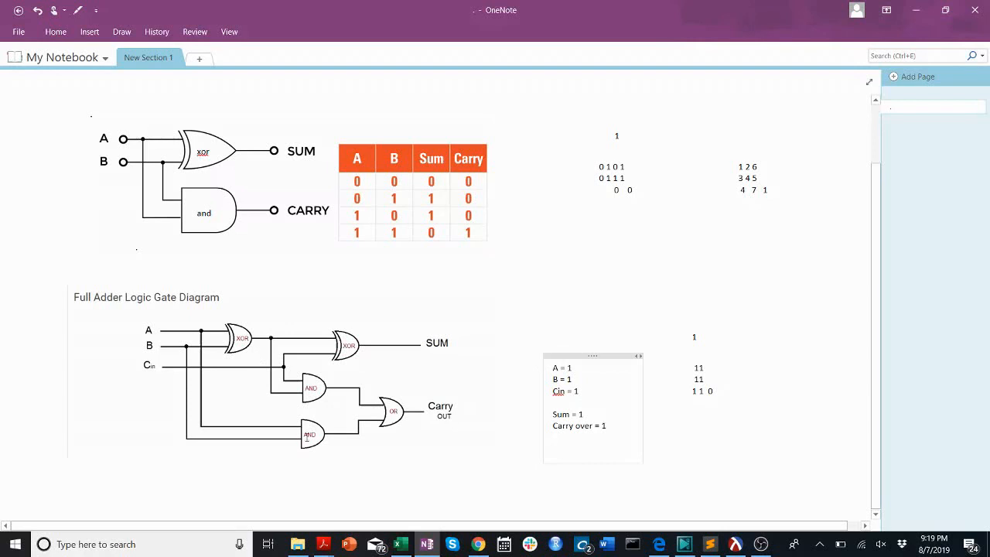
{"action": "mouse_move", "coordinate": [364, 331]}
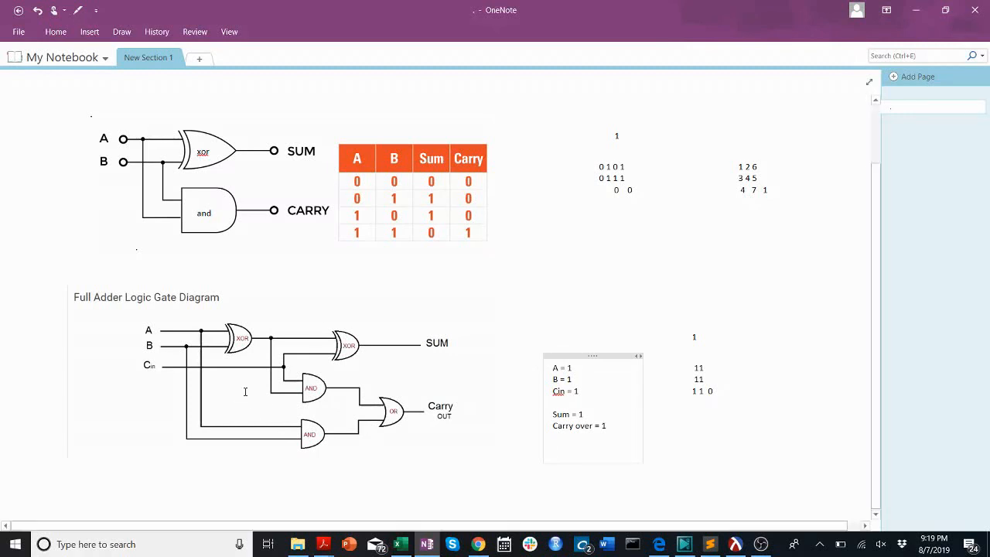
Place a new mark beside the full adder's gates for a placeholder dash
{"action": "left_click", "coordinate": [552, 449]}
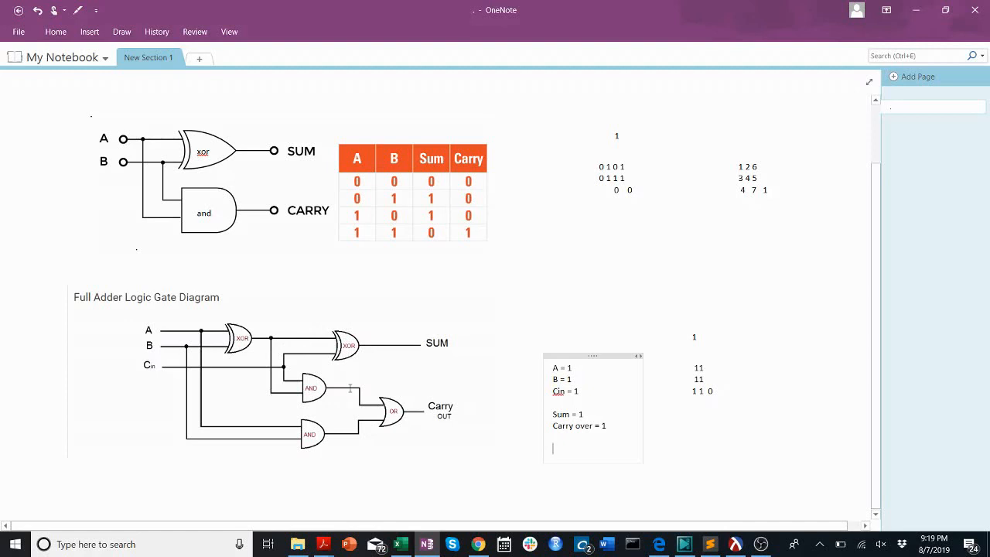
{"action": "mouse_move", "coordinate": [403, 451]}
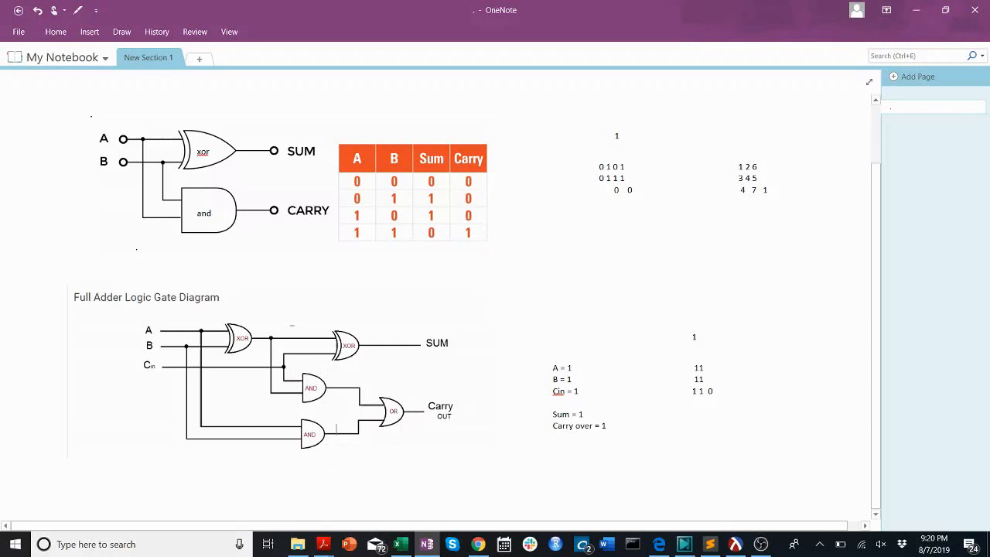
{"action": "mouse_move", "coordinate": [339, 444]}
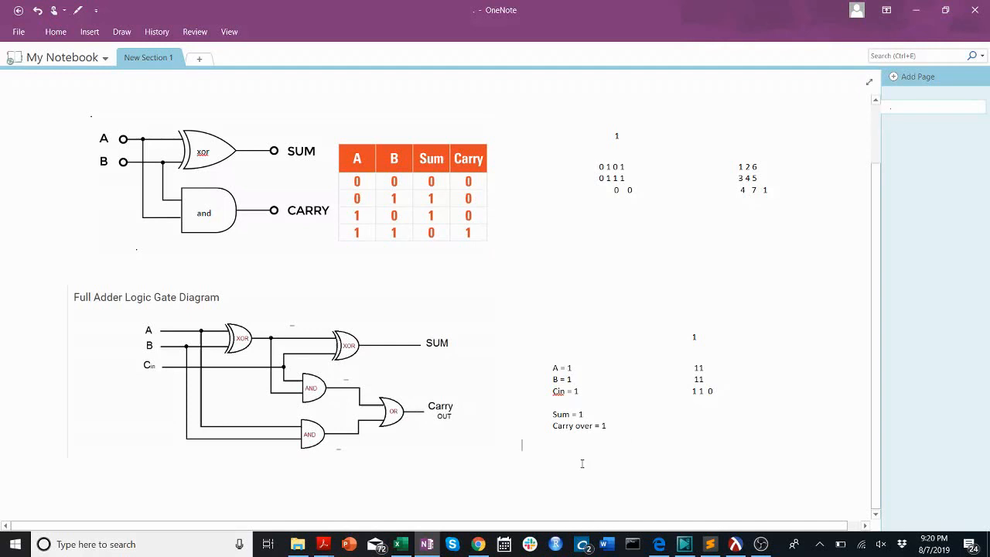
Write the next-value note: config holds current wire values, circuit holds all gates
{"action": "type", "text": "Next-value wire circuit config)"}
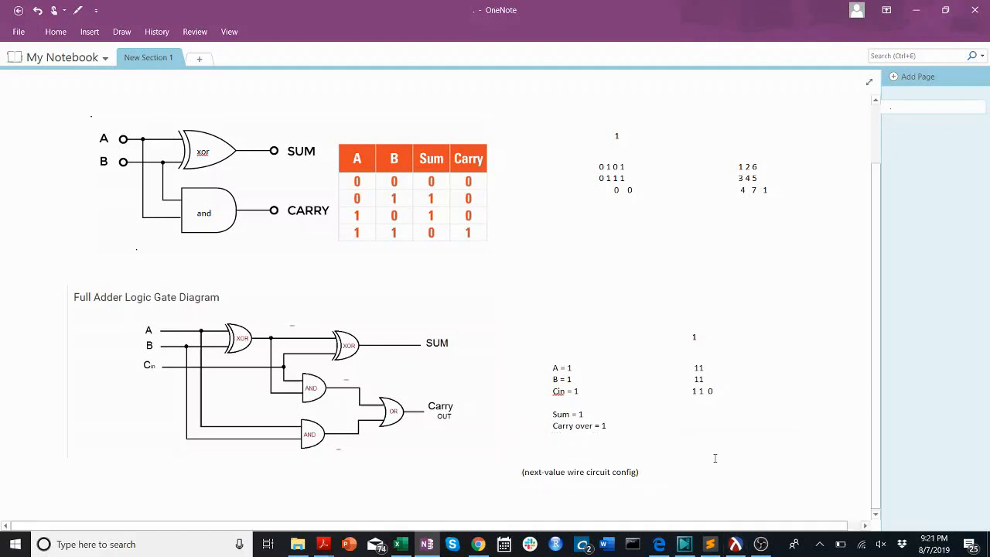
{"action": "left_click", "coordinate": [580, 472]}
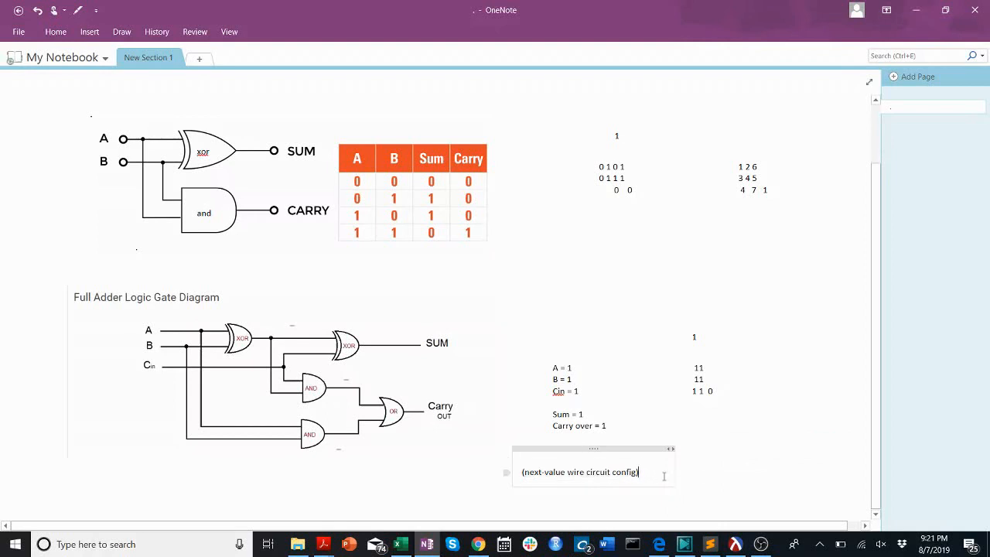
{"action": "type", "text": "Config has the"}
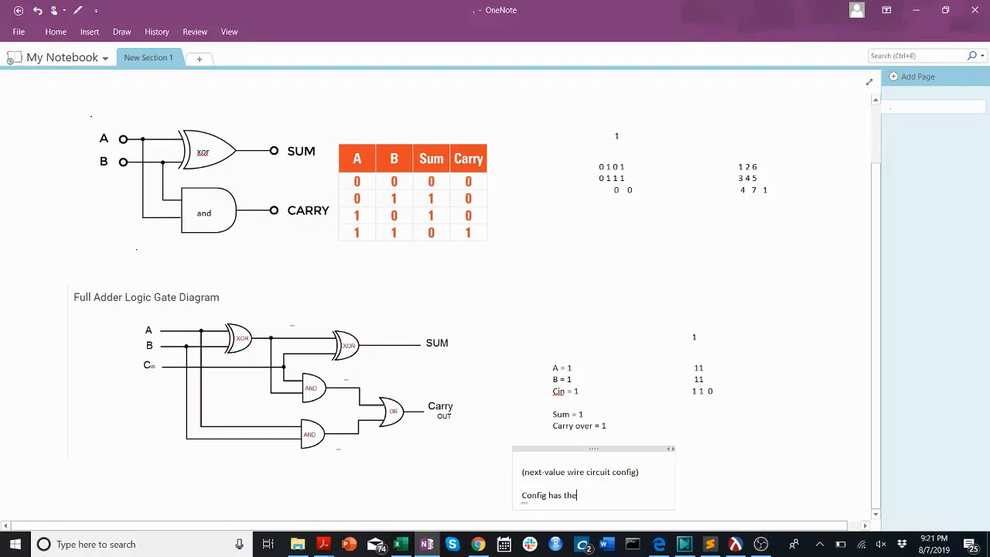
{"action": "type", "text": "current values of all wires"}
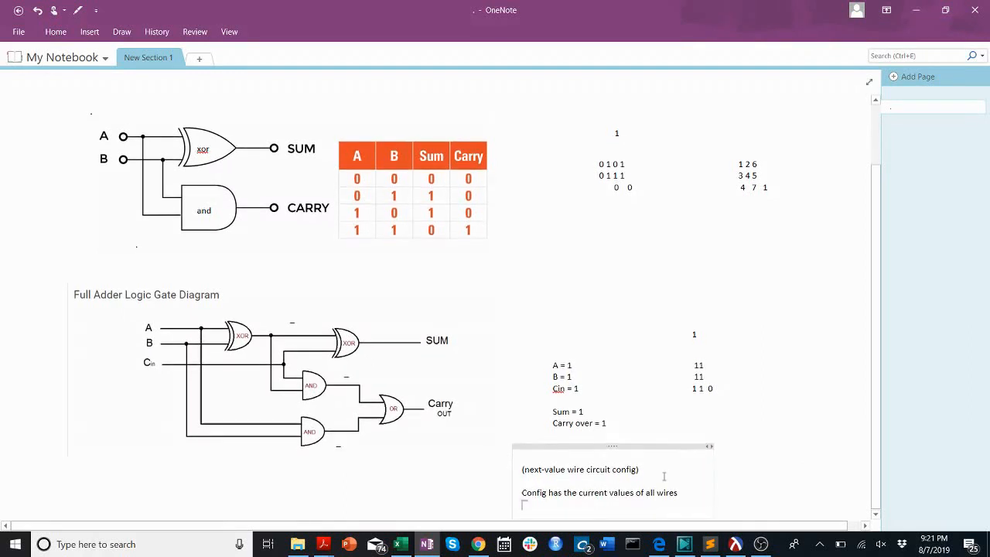
{"action": "type", "text": "Circuit has all the gates"}
{"action": "type", "text": "And wire is what"}
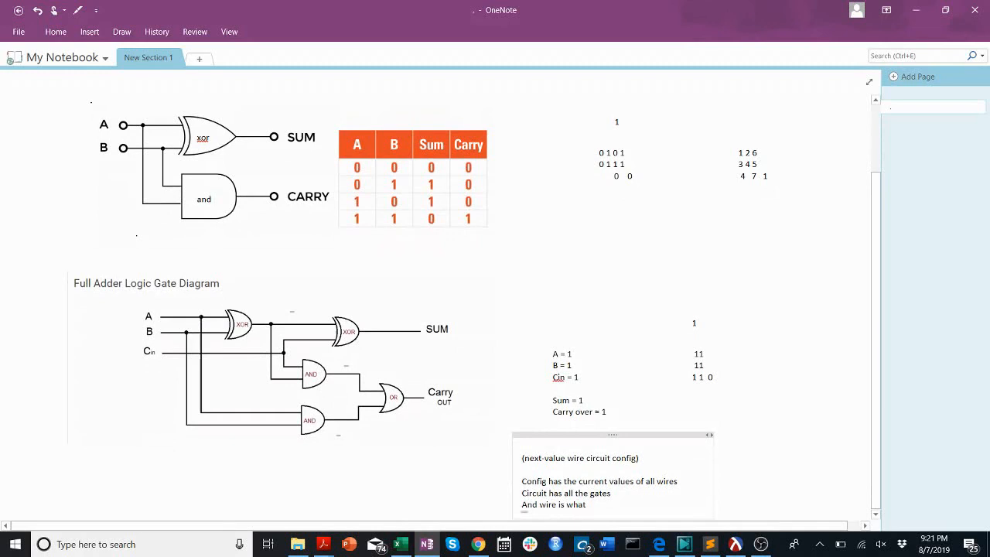
{"action": "type", "text": "value your"}
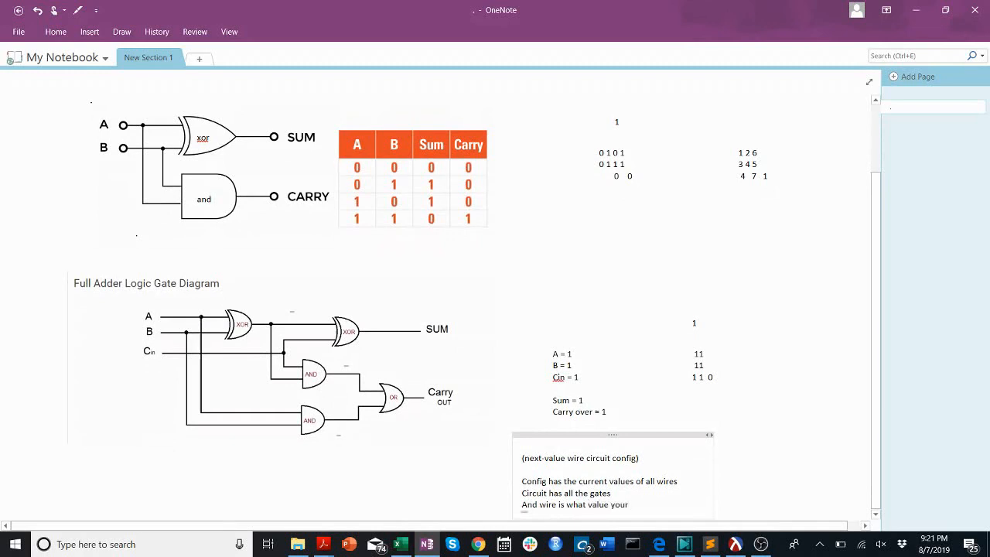
{"action": "type", "text": "trying to get the nex"}
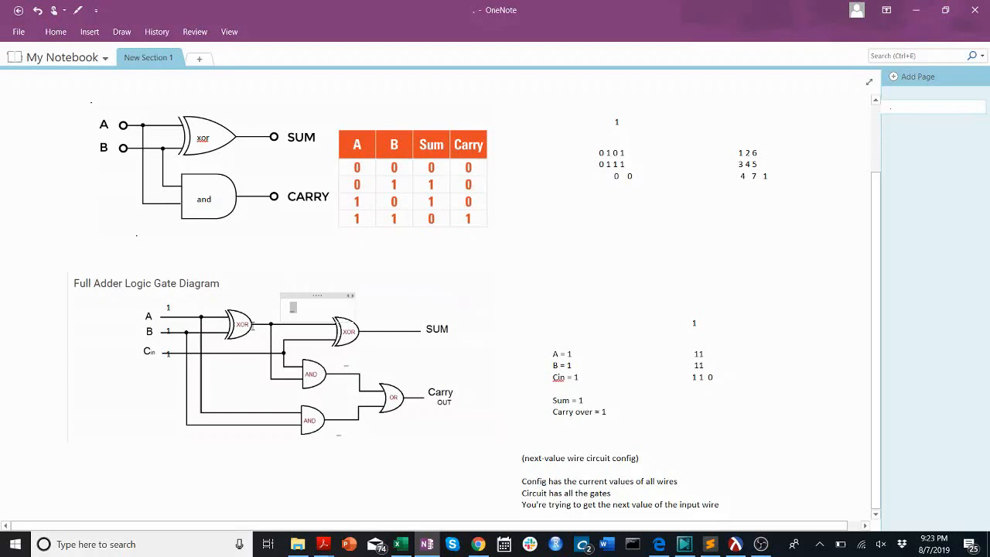
Label the full adder's gate output wires with values 0 and 1
{"action": "type", "text": "0"}
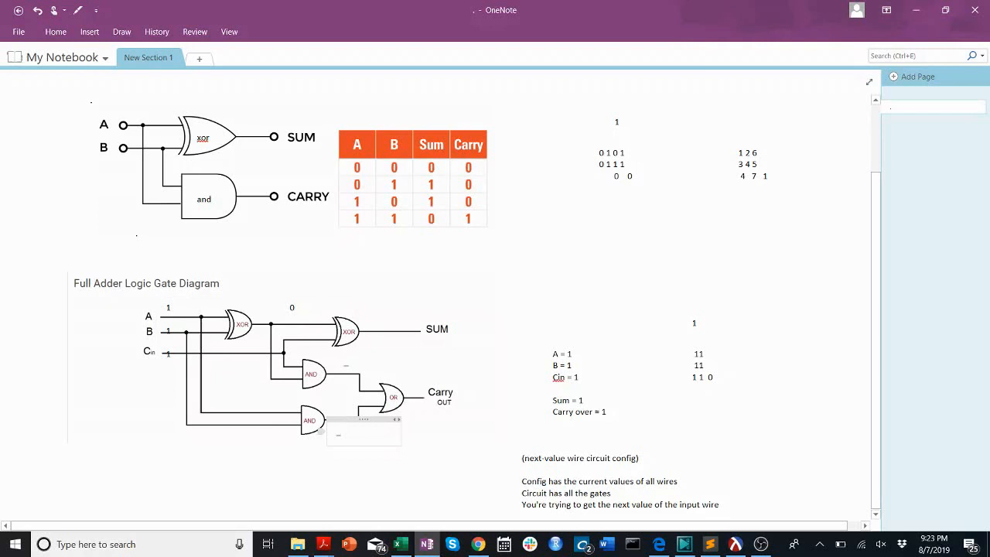
{"action": "type", "text": "1"}
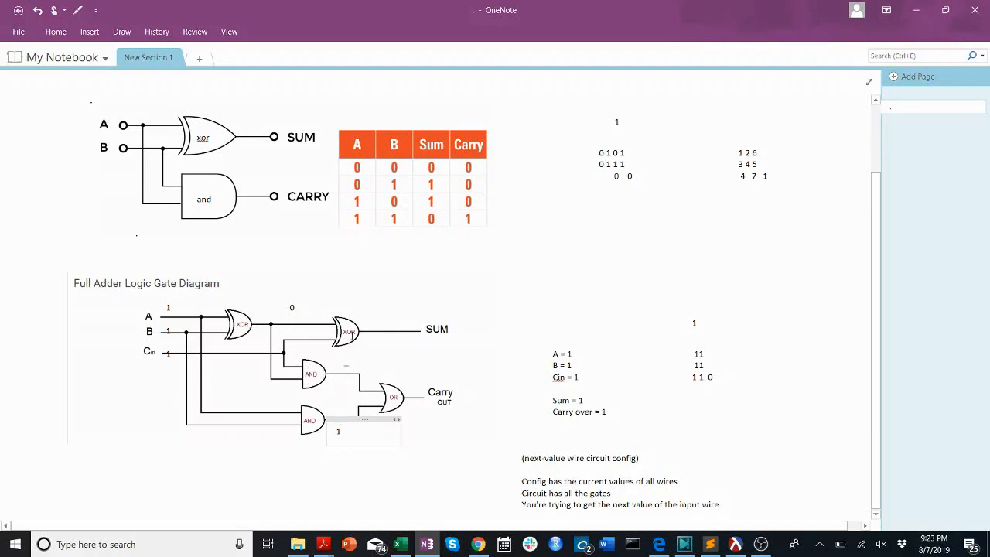
{"action": "left_click", "coordinate": [291, 307]}
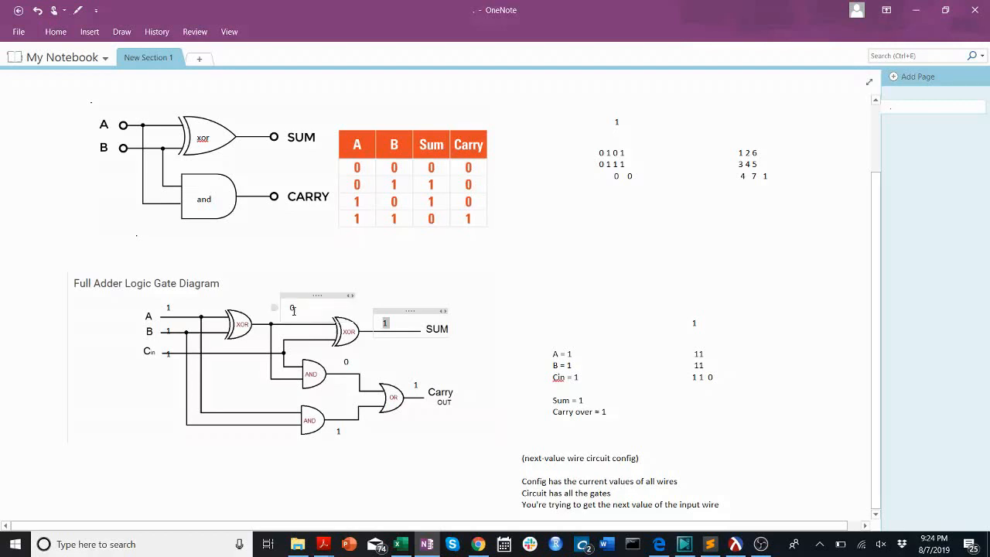
{"action": "type", "text": "p"}
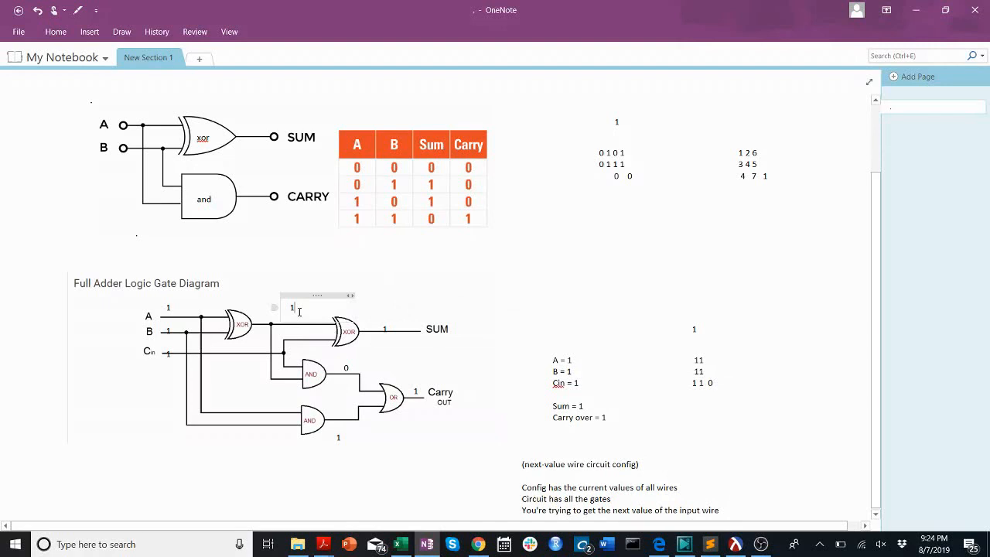
{"action": "type", "text": "0"}
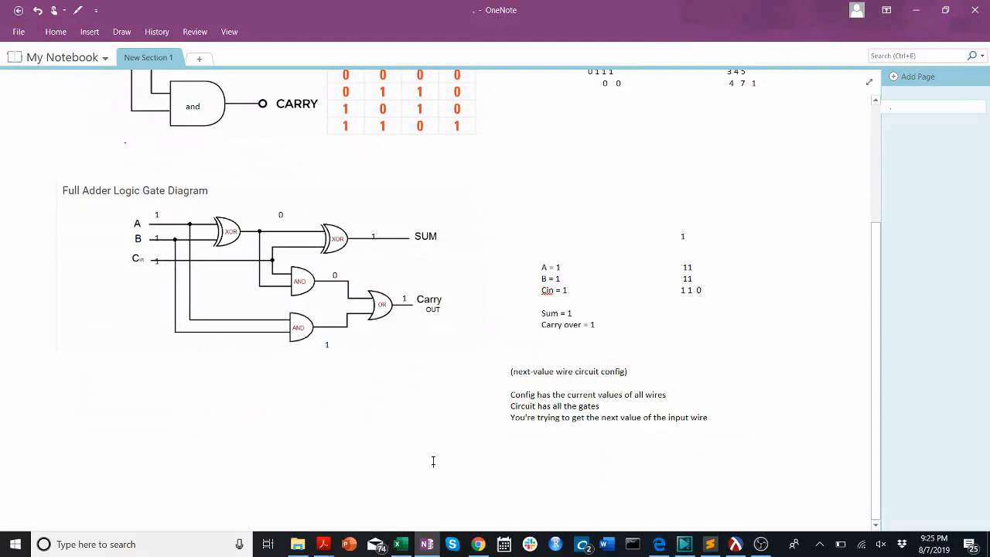
Write that every wire in the NEXT gate delay uses CURRENT state values
{"action": "type", "text": "Every single wire"}
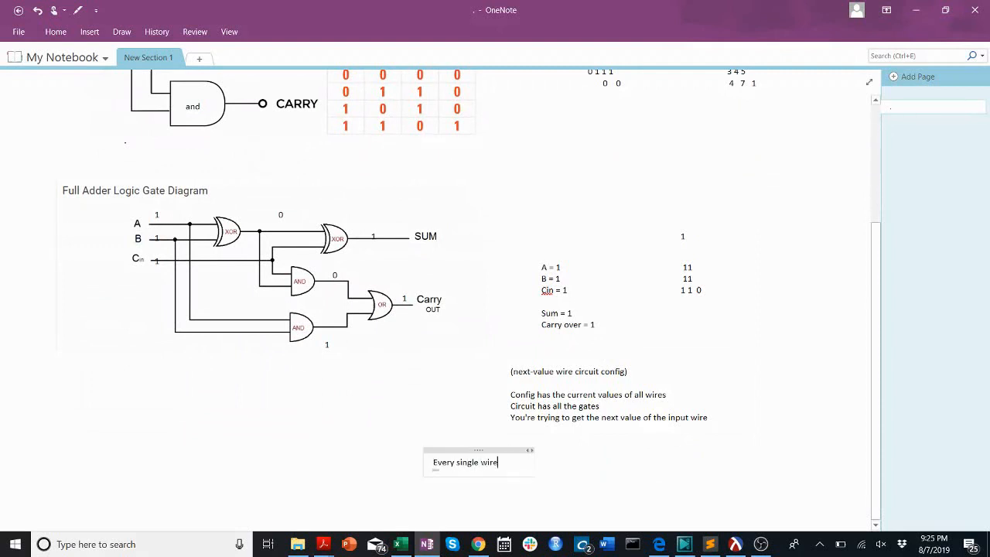
{"action": "type", "text": "in the NEXT"}
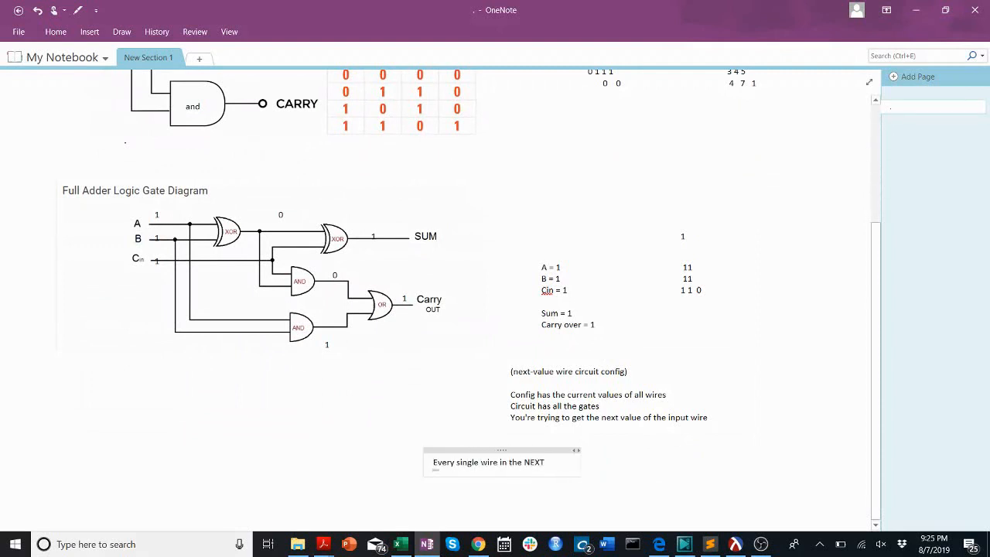
{"action": "type", "text": "gate delay is calculated based on values in the CU"}
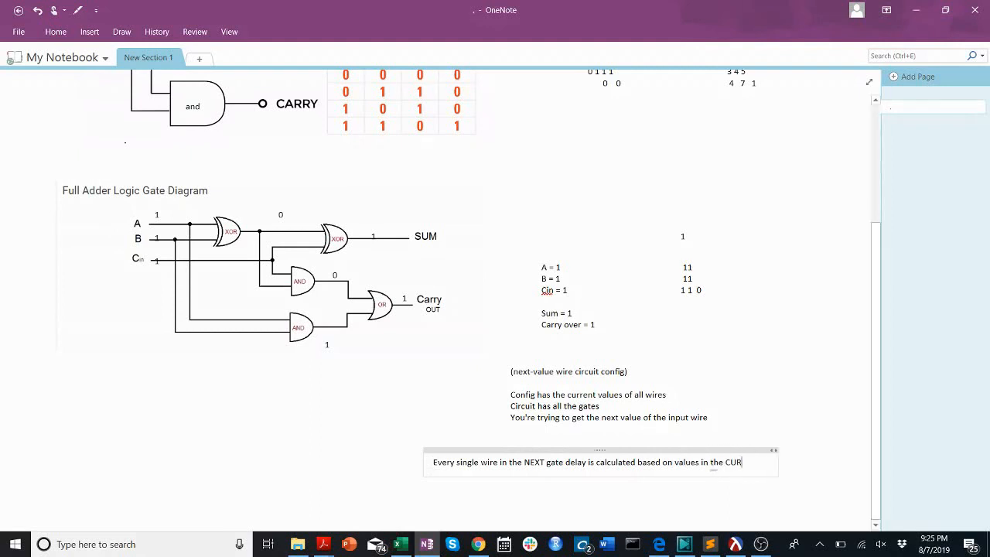
{"action": "type", "text": "RENT"}
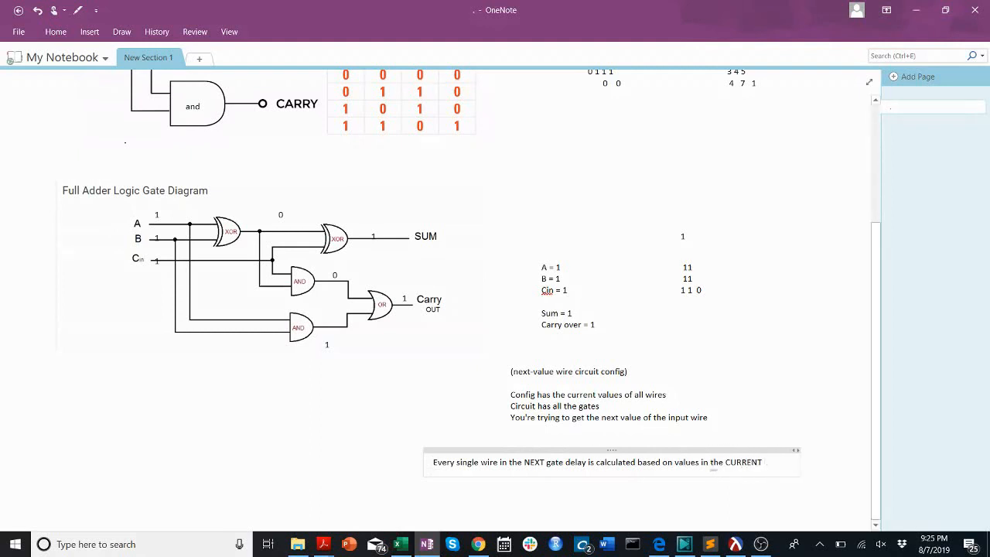
{"action": "type", "text": "scenario"}
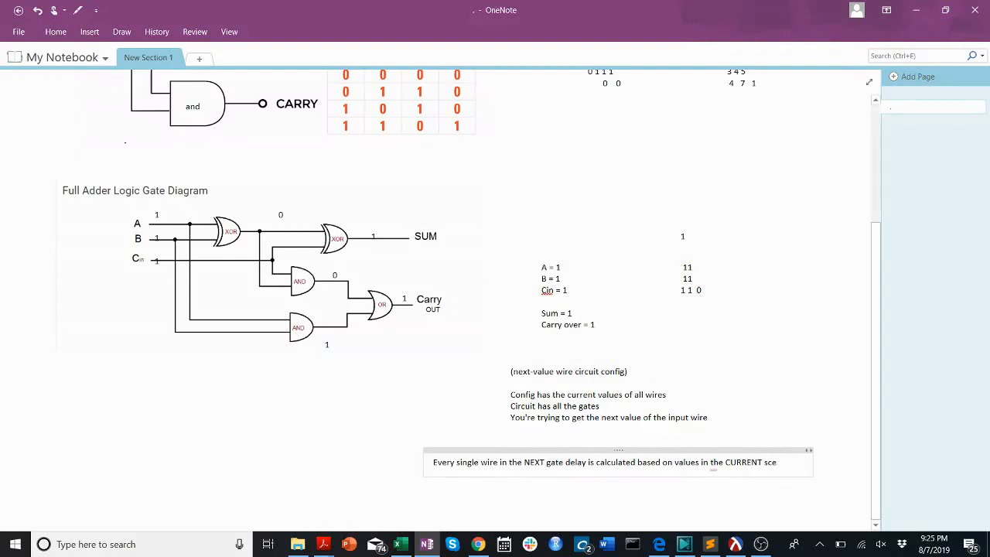
{"action": "type", "text": "state"}
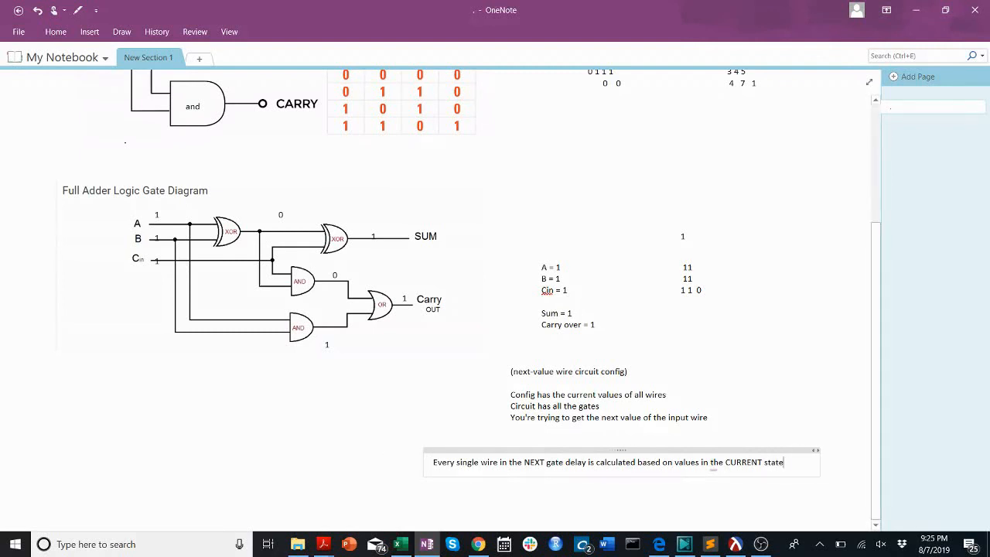
{"action": "mouse_move", "coordinate": [713, 505]}
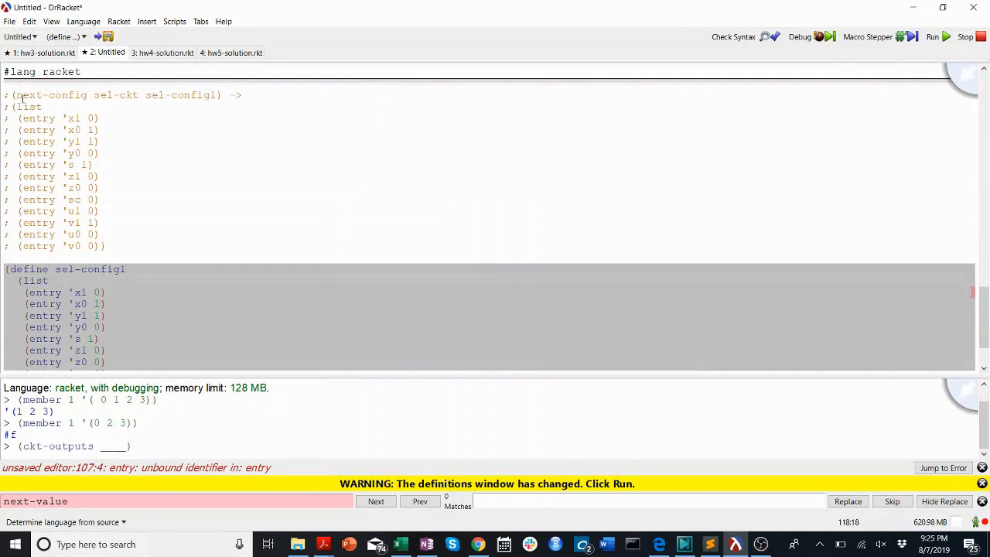
Select every wire entry in sel-config1, x1 through v0, below the commented next-config example
{"action": "left_click_drag", "start_coordinate": [12, 94], "coordinate": [219, 94]}
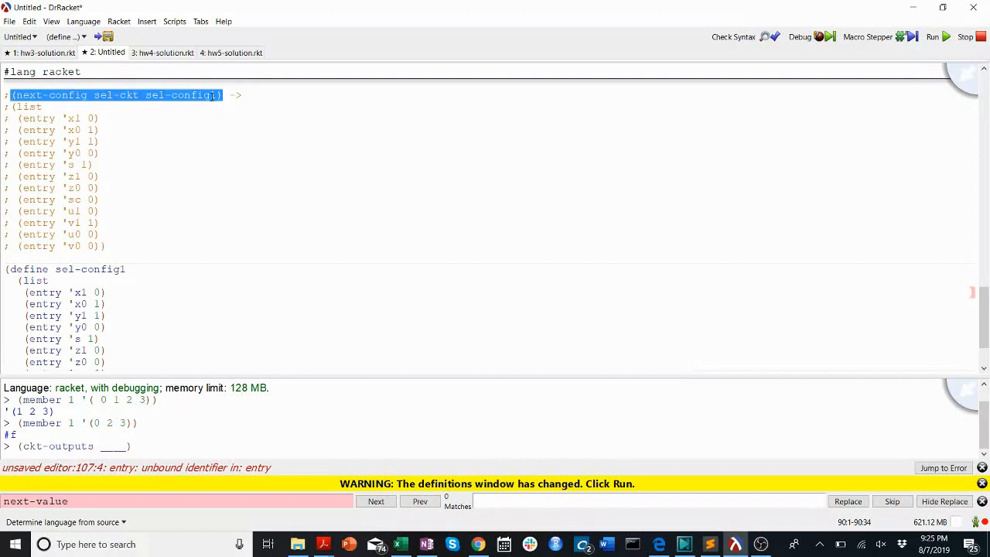
{"action": "scroll", "scroll_direction": "down", "scroll_amount": 3}
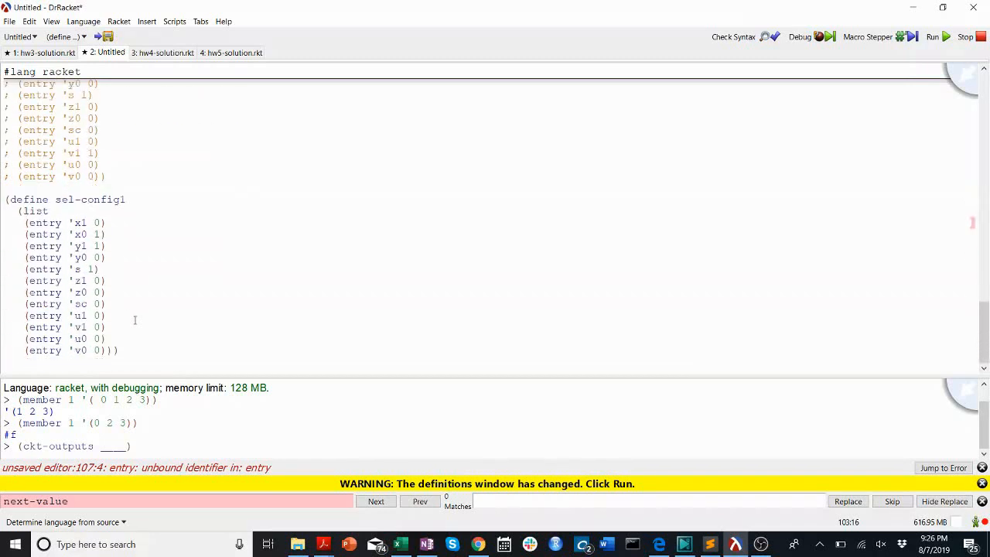
{"action": "double_click", "coordinate": [77, 223]}
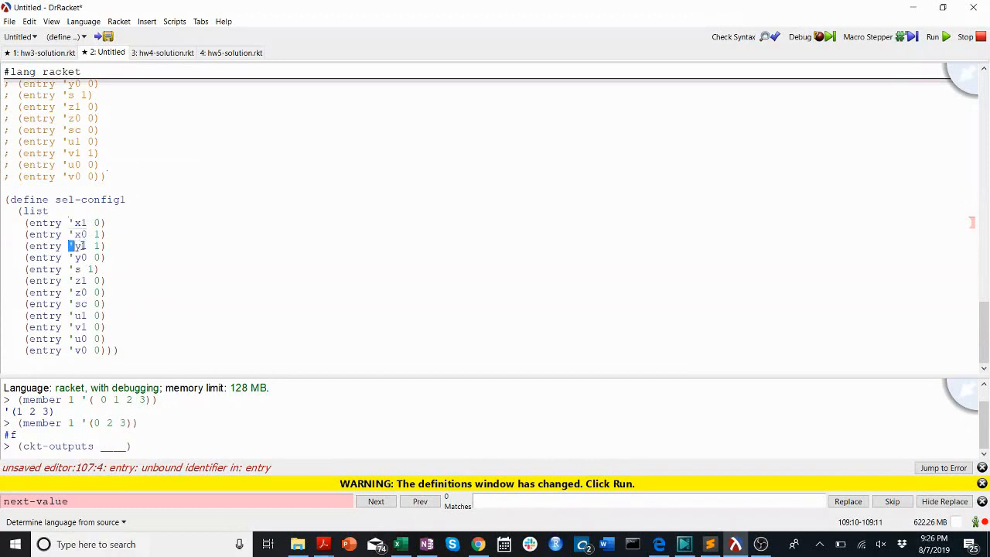
{"action": "double_click", "coordinate": [79, 246]}
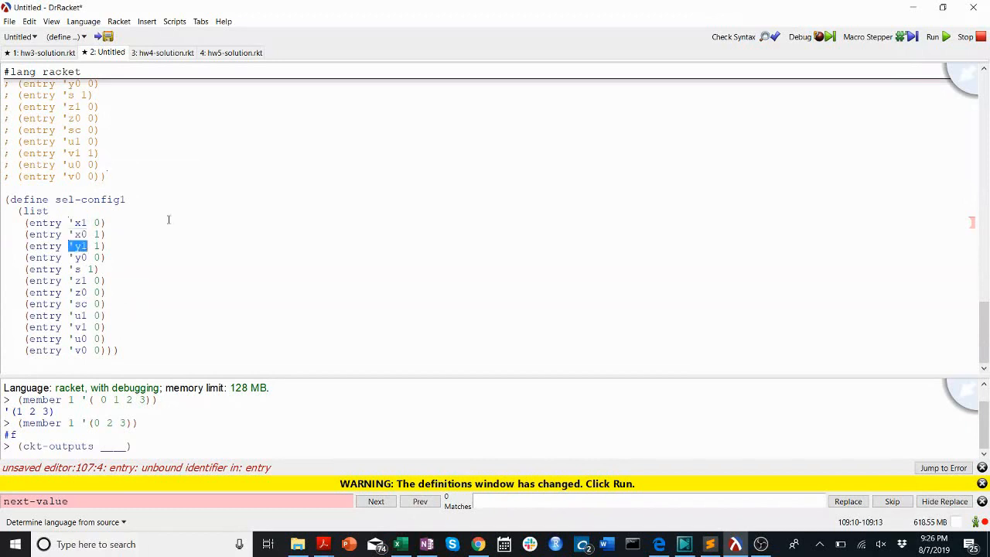
{"action": "mouse_move", "coordinate": [127, 238]}
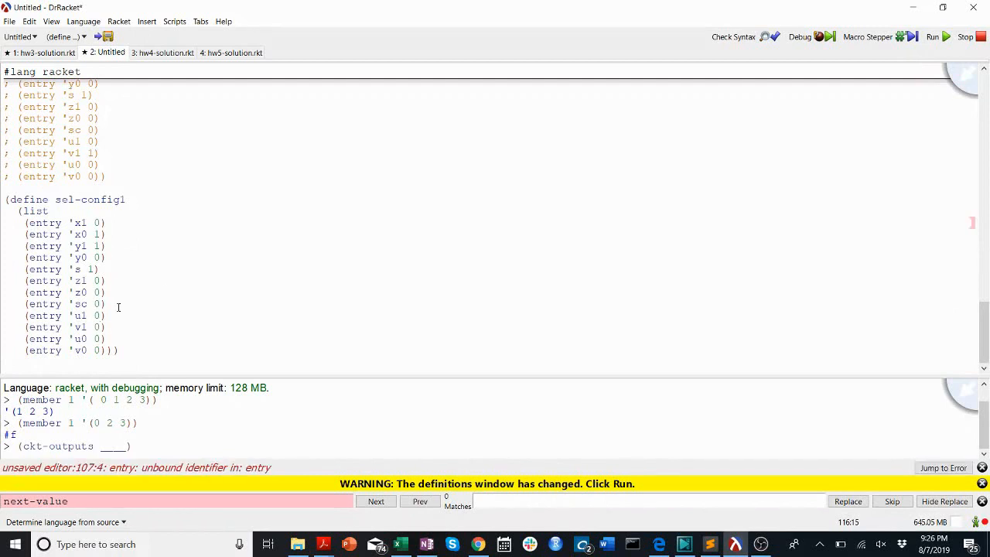
{"action": "left_click", "coordinate": [70, 223]}
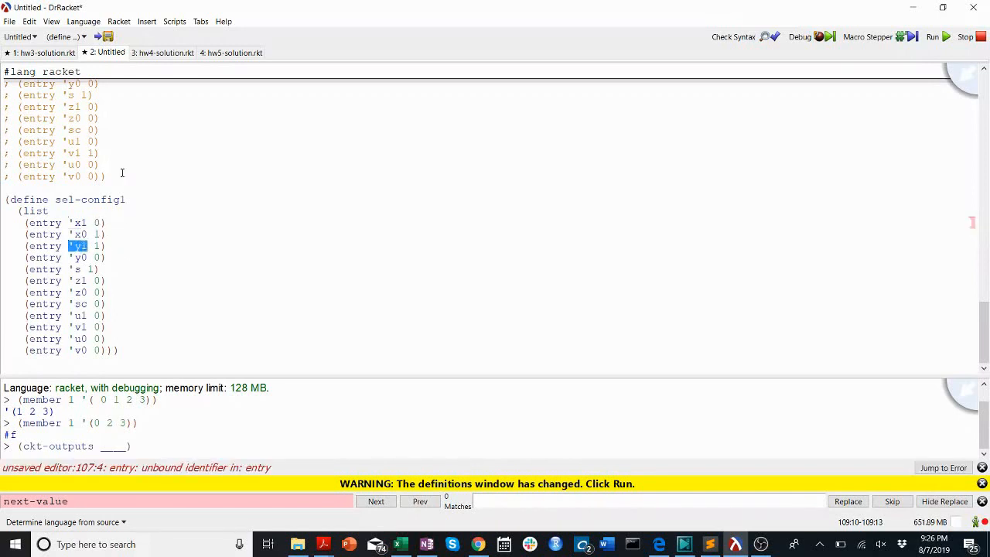
{"action": "mouse_move", "coordinate": [170, 340]}
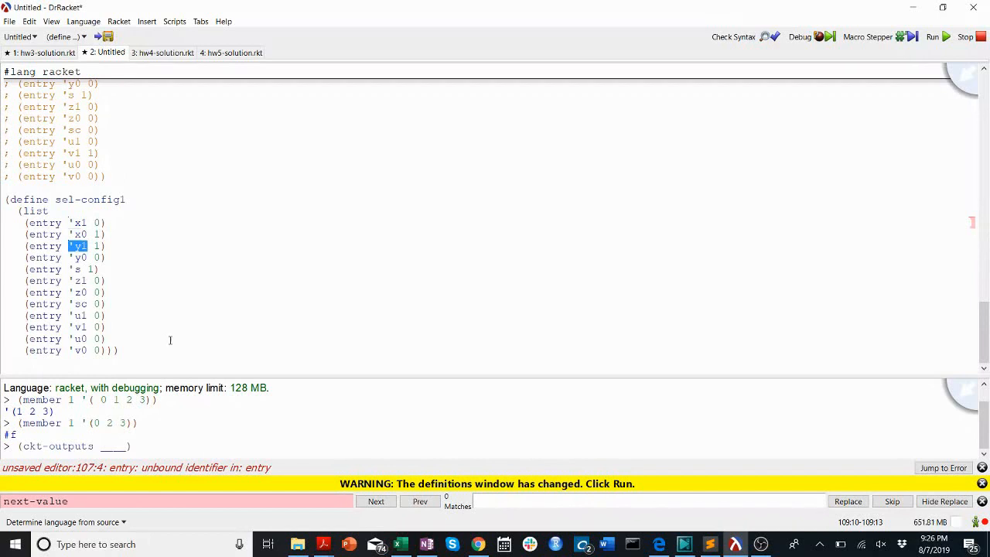
{"action": "left_click_drag", "start_coordinate": [73, 234], "coordinate": [118, 350]}
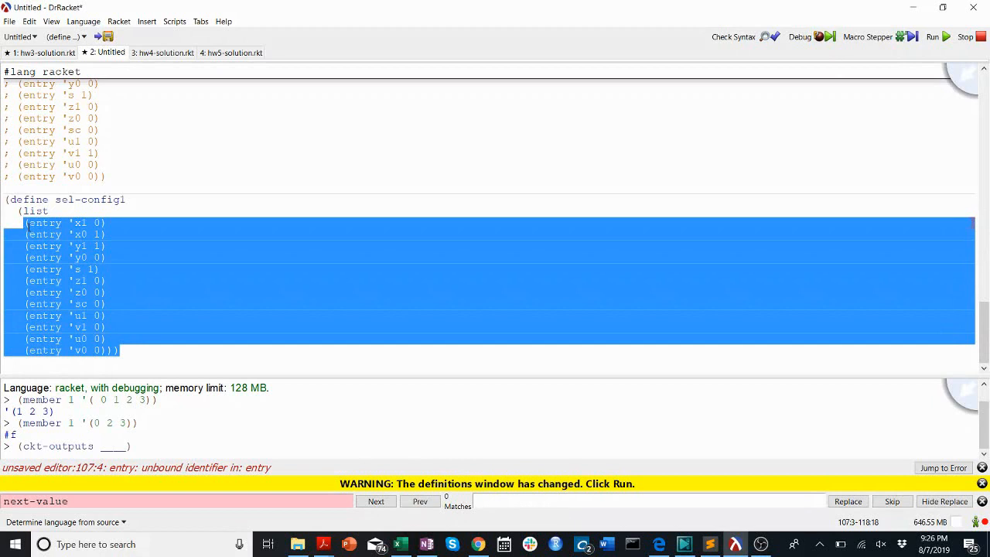
Paste the copied sel-config1 entries below the definition, then return to the full-adder notes
{"action": "left_click", "coordinate": [150, 348]}
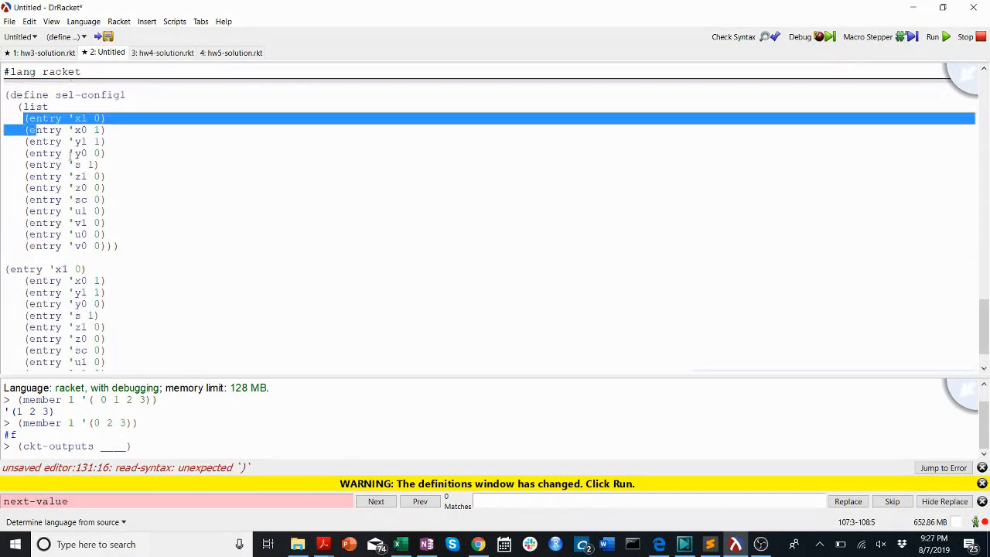
{"action": "left_click_drag", "start_coordinate": [23, 119], "coordinate": [117, 246]}
{"action": "type", "text": ";(next-config sel-ckt sel-config1) ->"}
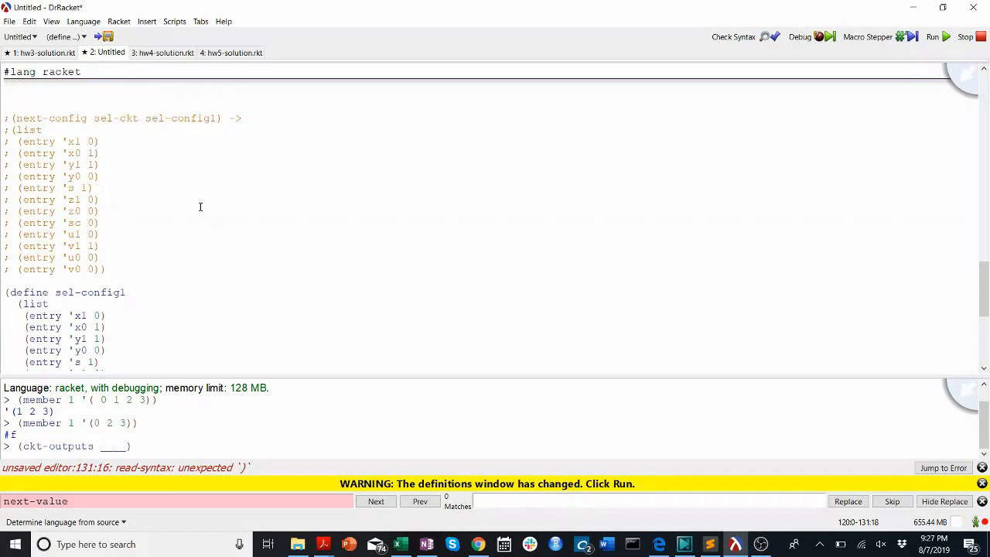
{"action": "mouse_move", "coordinate": [469, 227]}
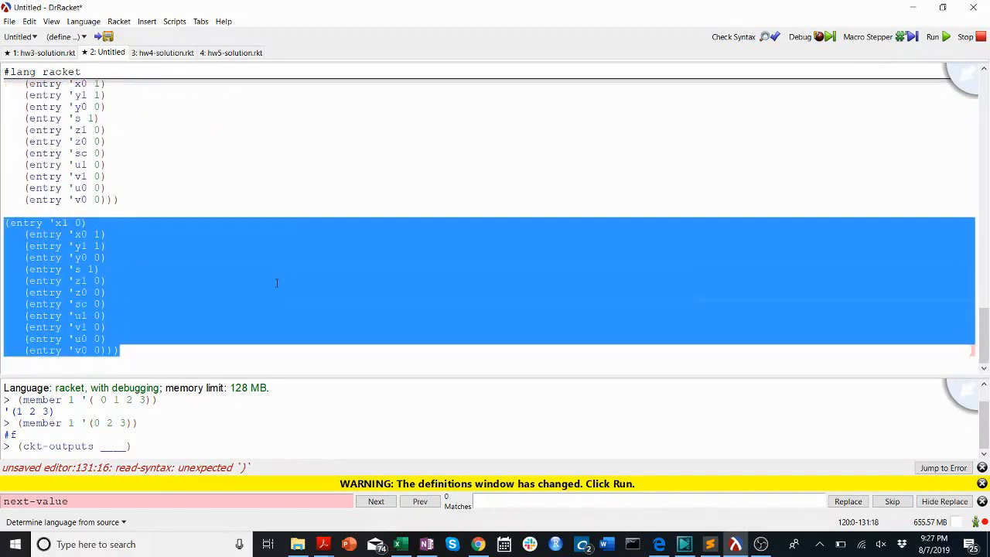
{"action": "mouse_move", "coordinate": [116, 332]}
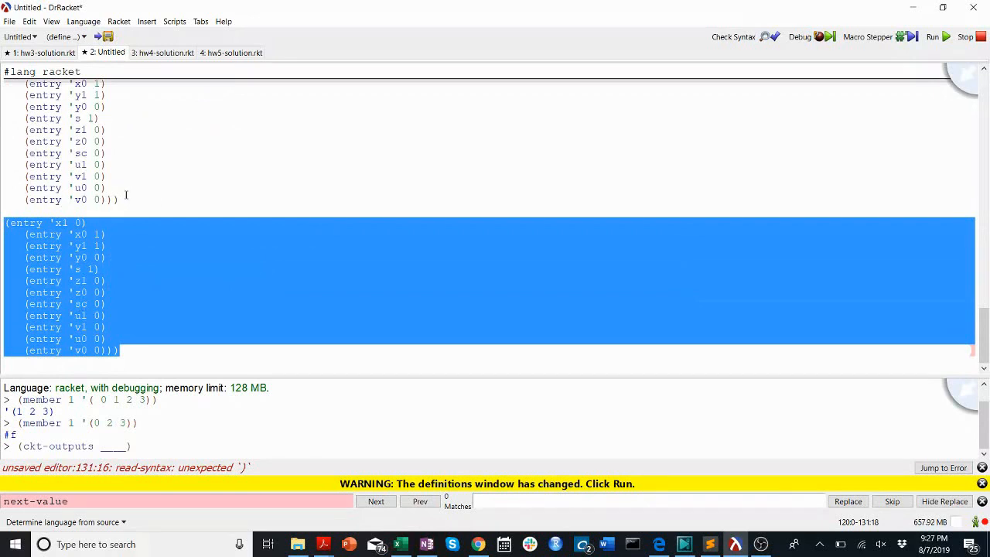
{"action": "left_click", "coordinate": [426, 544]}
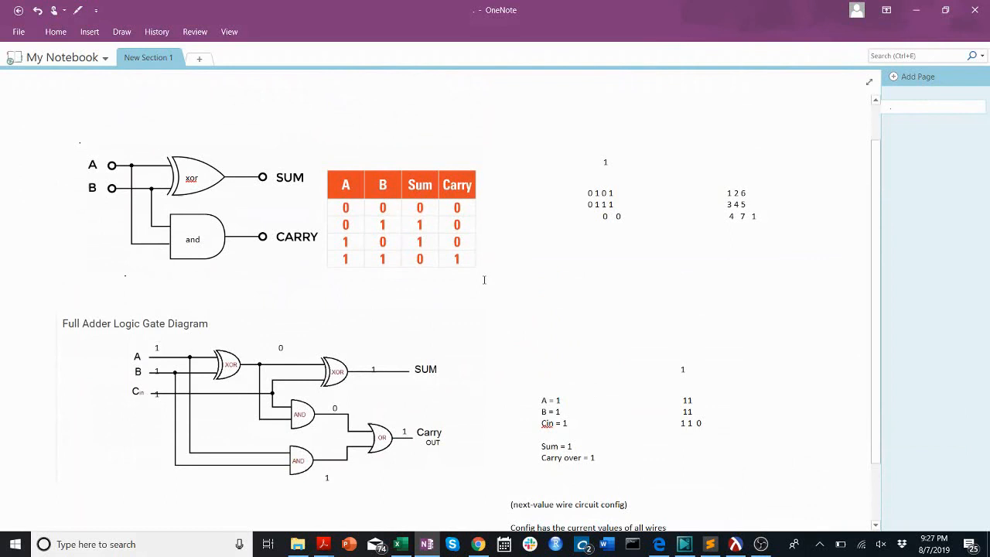
{"action": "mouse_move", "coordinate": [89, 350]}
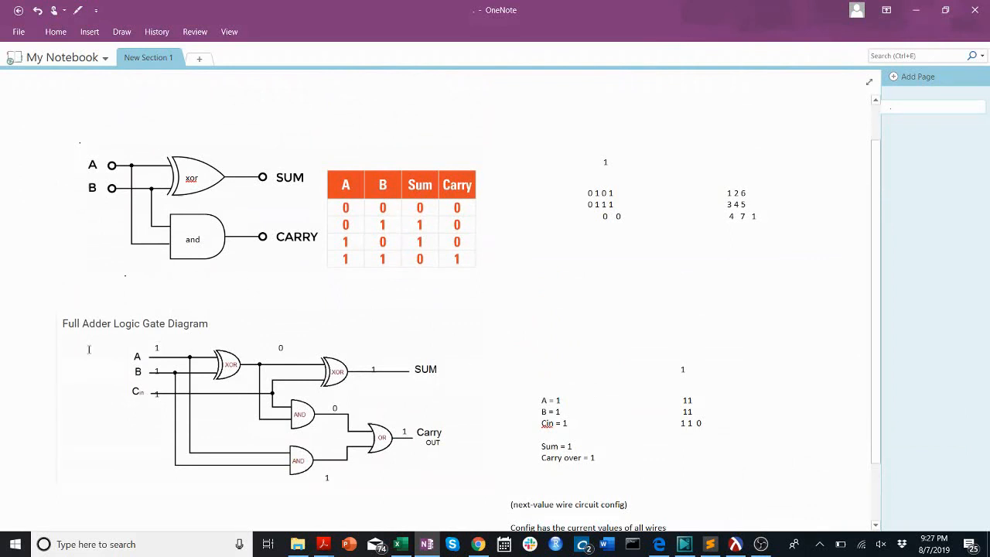
{"action": "mouse_move", "coordinate": [523, 282]}
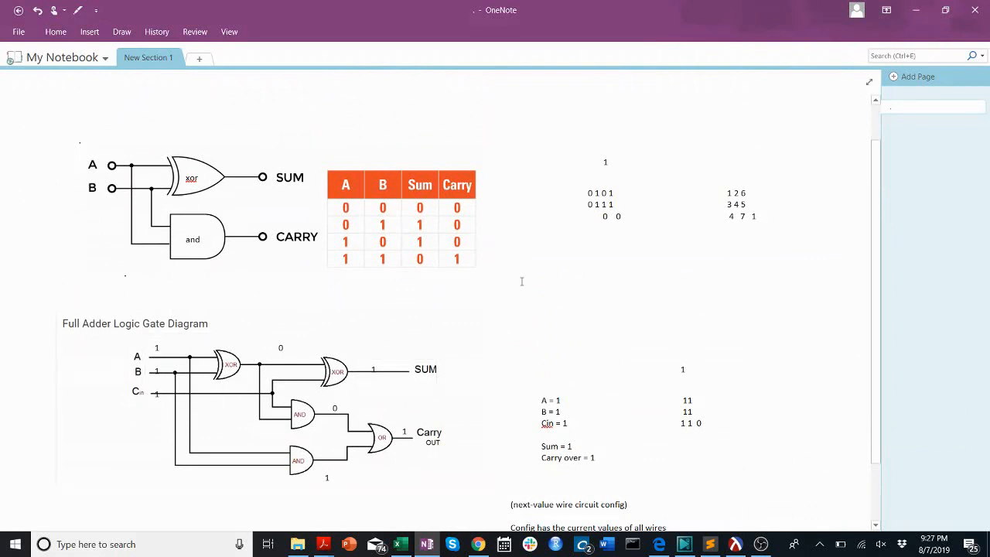
{"action": "mouse_move", "coordinate": [524, 314]}
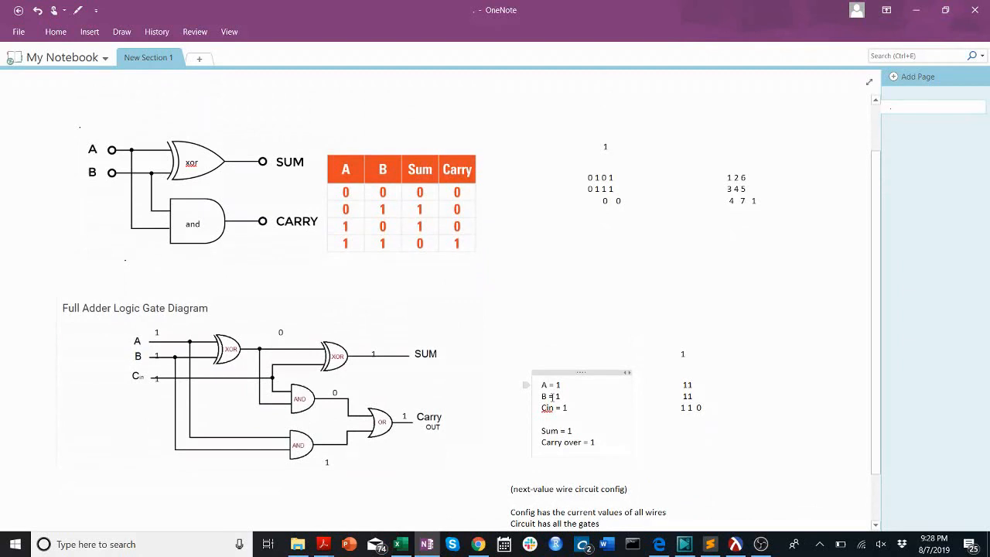
{"action": "mouse_move", "coordinate": [589, 393]}
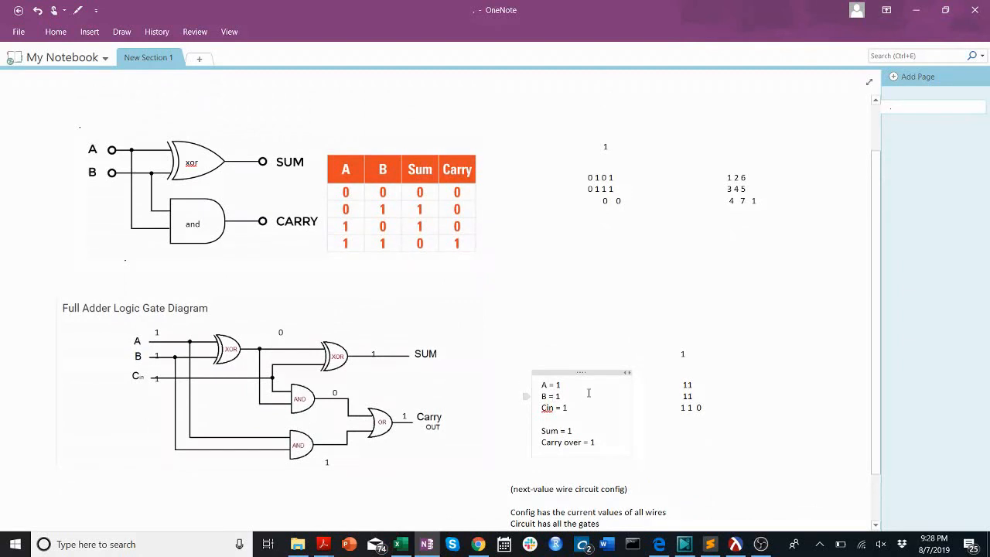